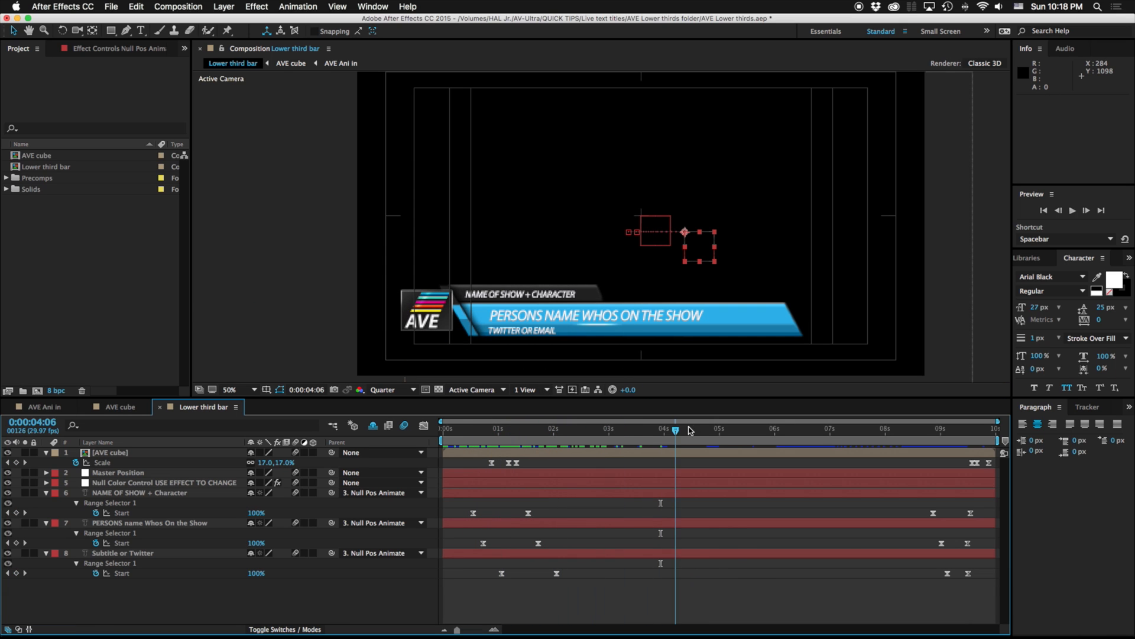
Pick the full lower-third frame, select the person's name text layer, and return to Premiere Pro.
{"action": "left_click", "coordinate": [717, 428]}
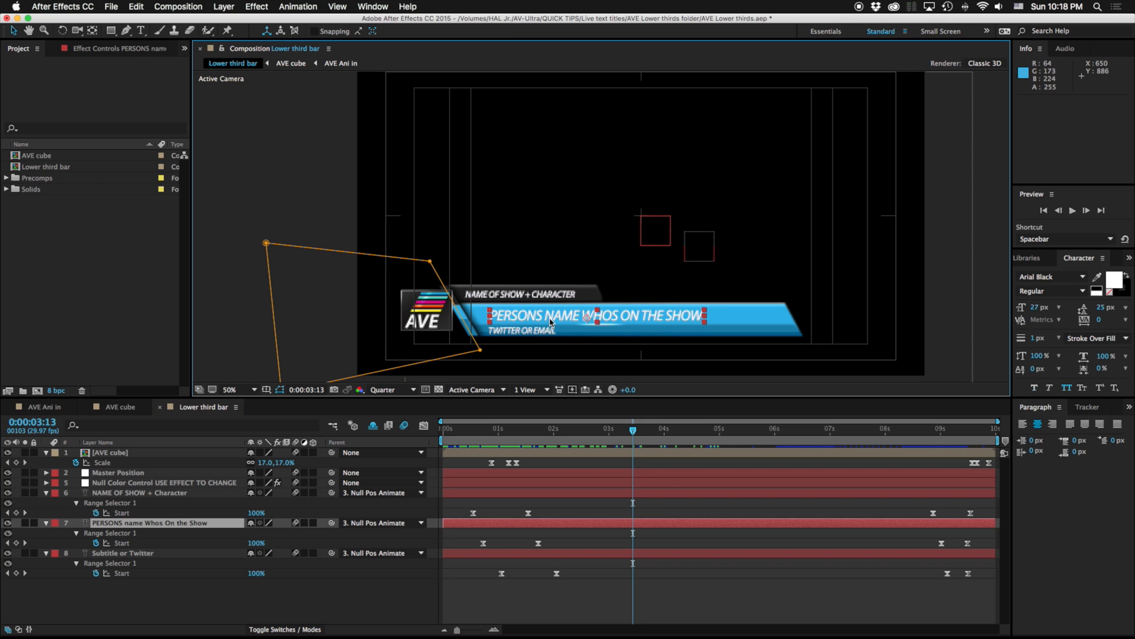
{"action": "type", "text": "CH"}
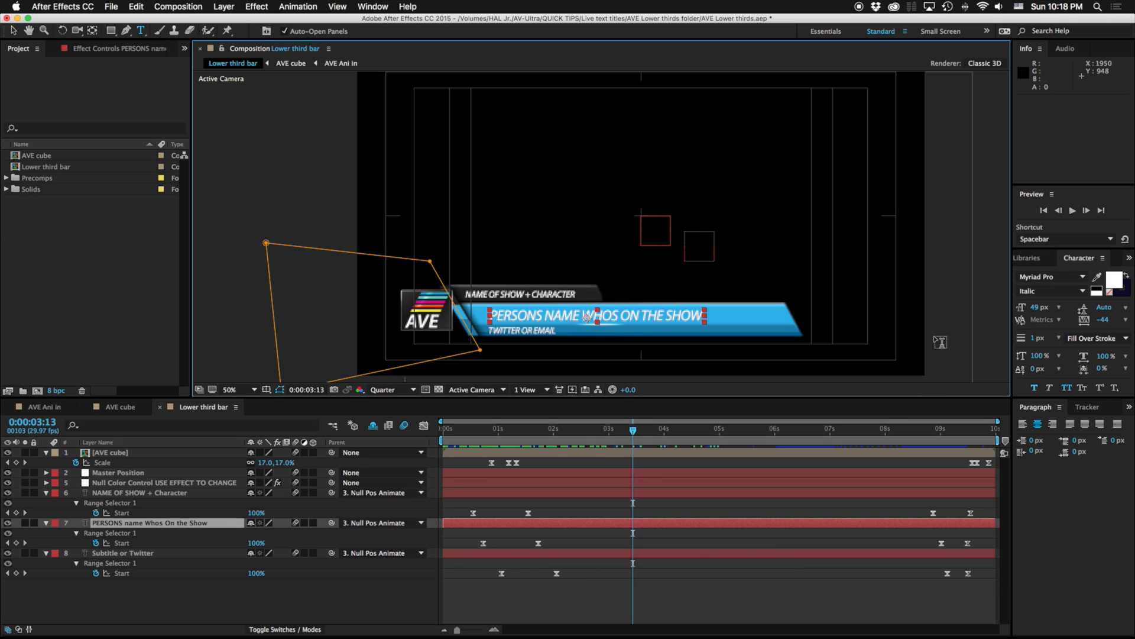
{"action": "left_click", "coordinate": [703, 602]}
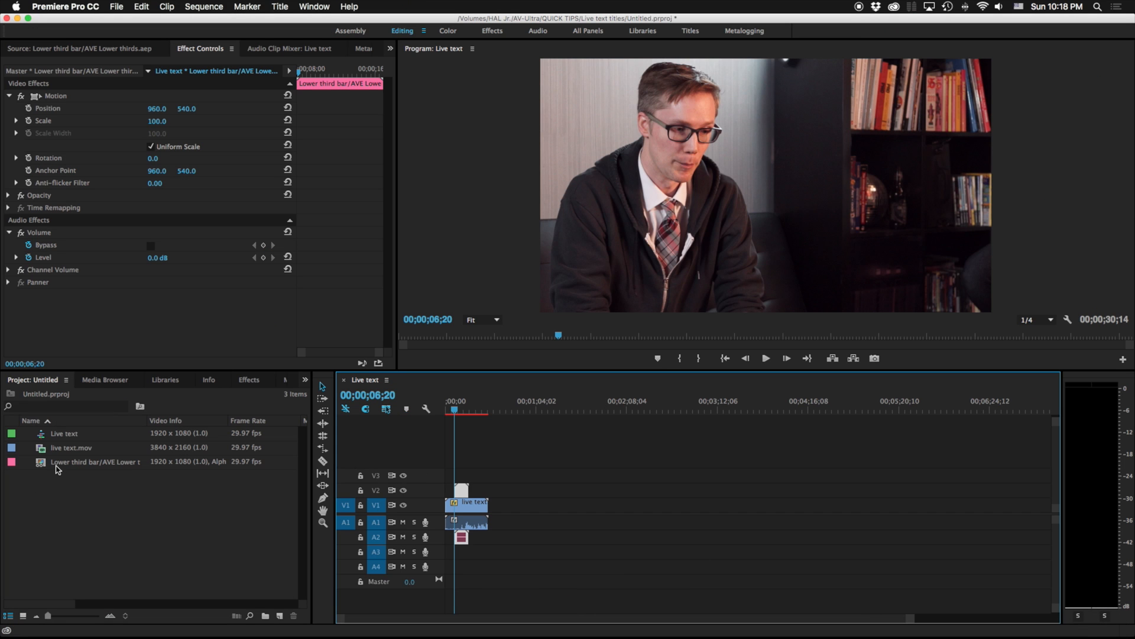
{"action": "mouse_move", "coordinate": [94, 462]}
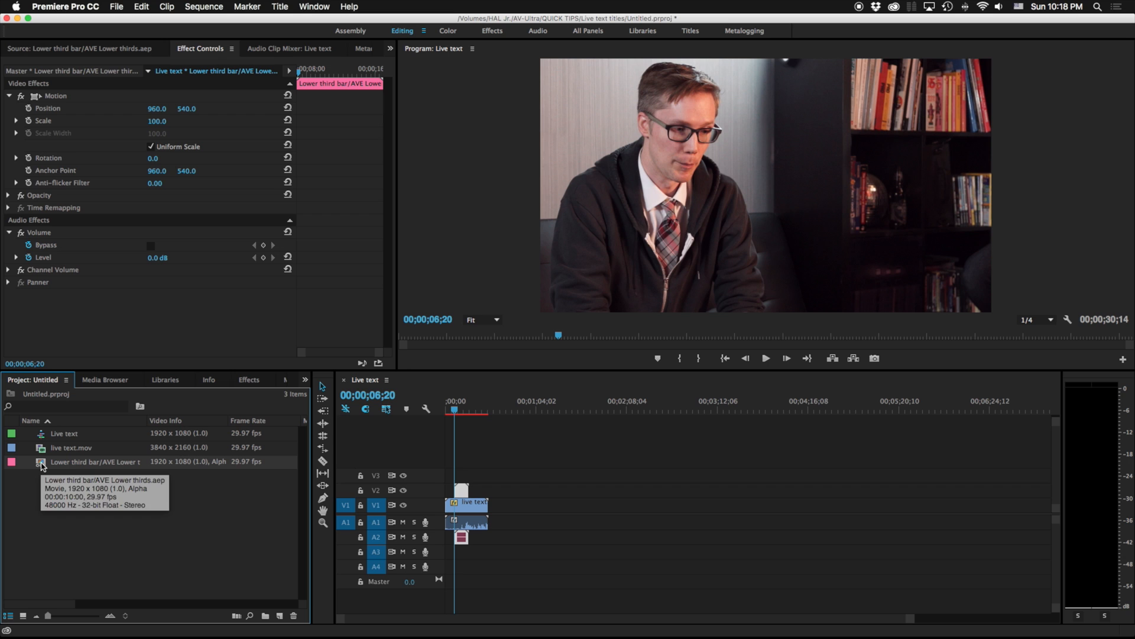
{"action": "mouse_move", "coordinate": [61, 465]}
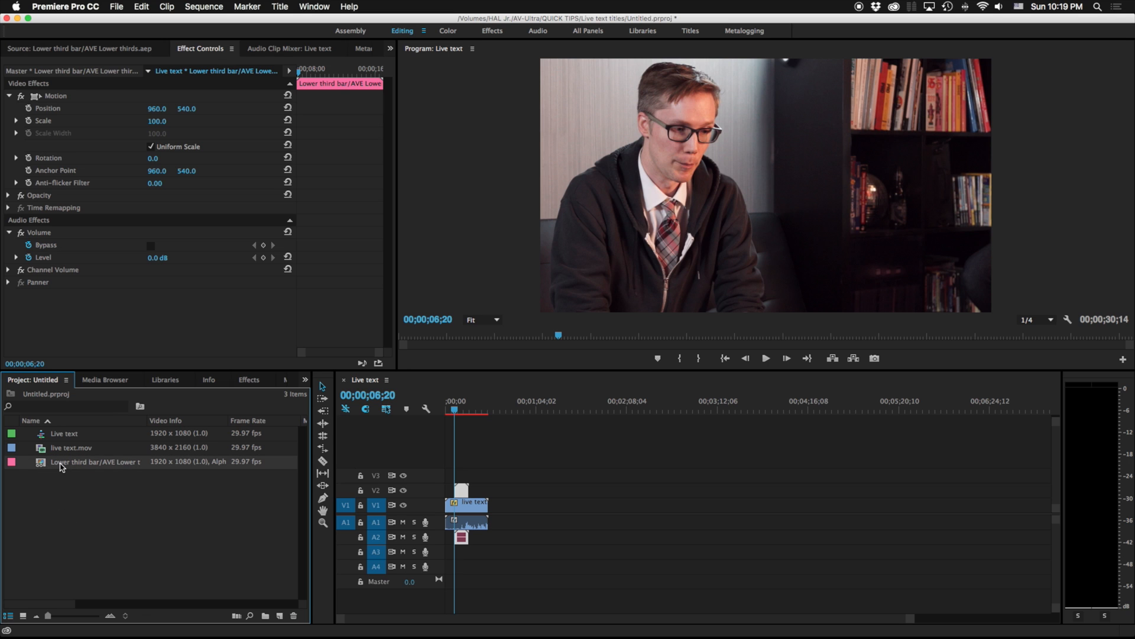
Select the imported lower-third clip to show it over the interview footage.
{"action": "left_click", "coordinate": [765, 358]}
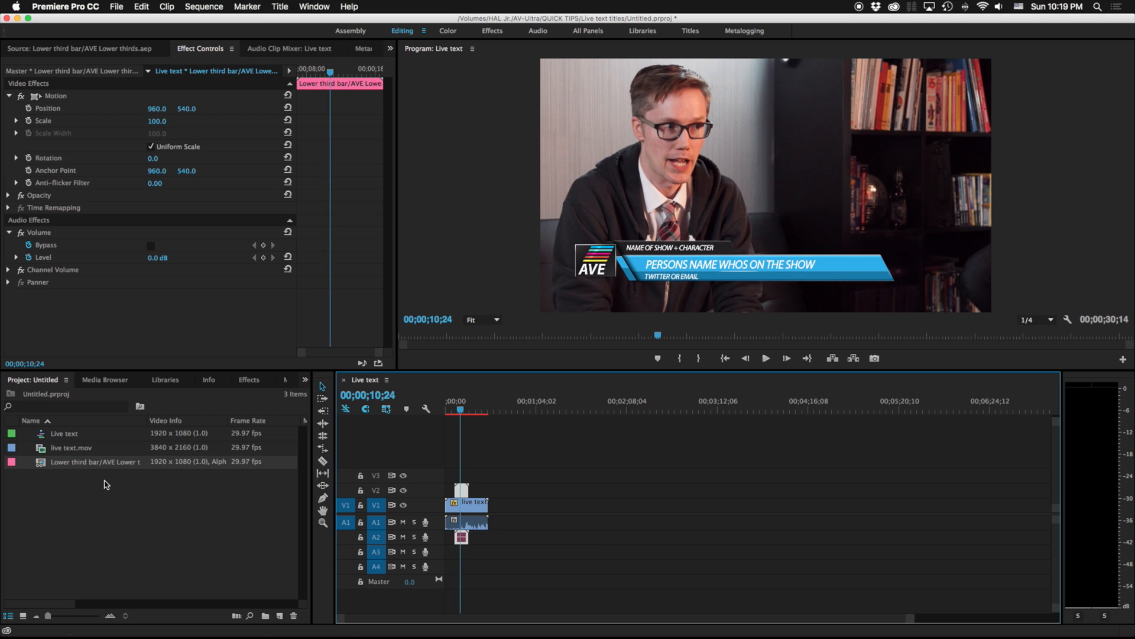
{"action": "mouse_move", "coordinate": [748, 262]}
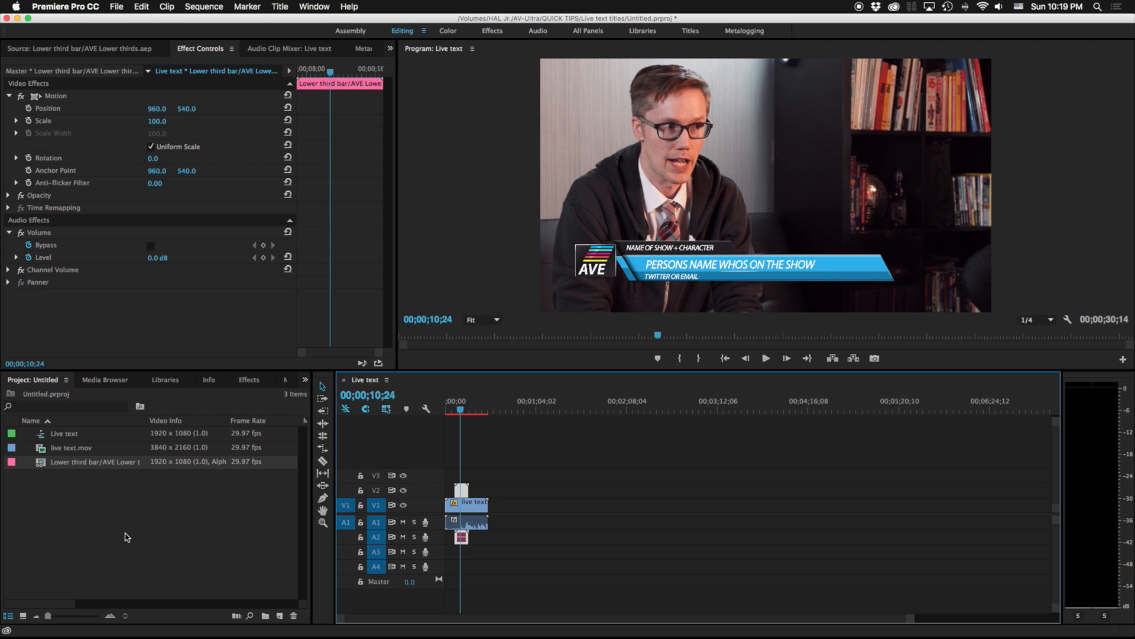
{"action": "mouse_move", "coordinate": [223, 487]}
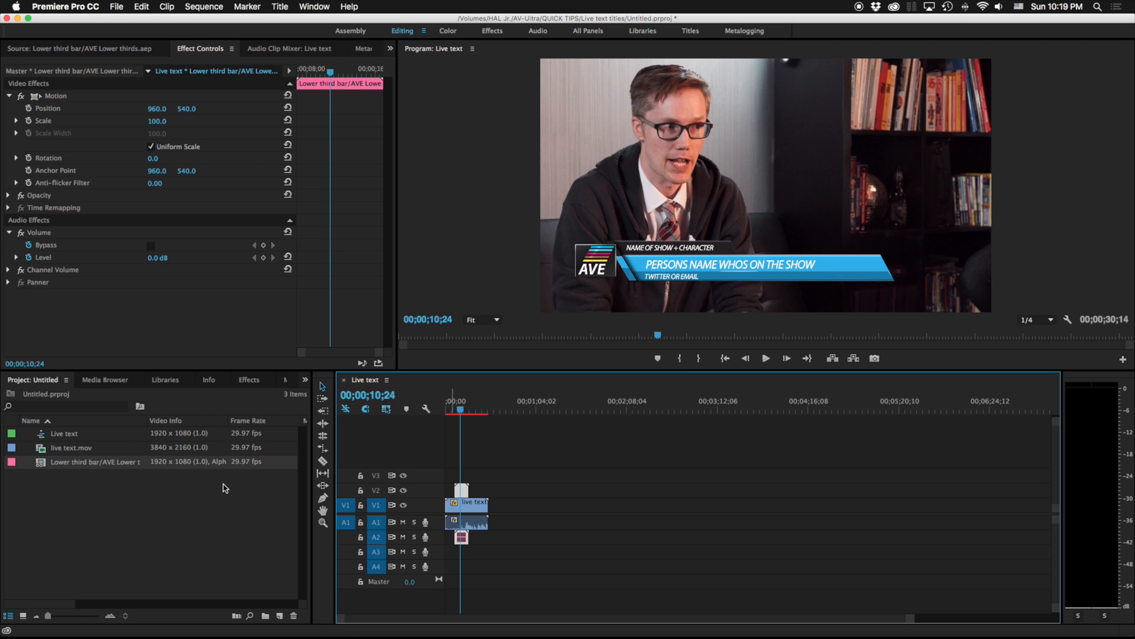
{"action": "mouse_move", "coordinate": [625, 276]}
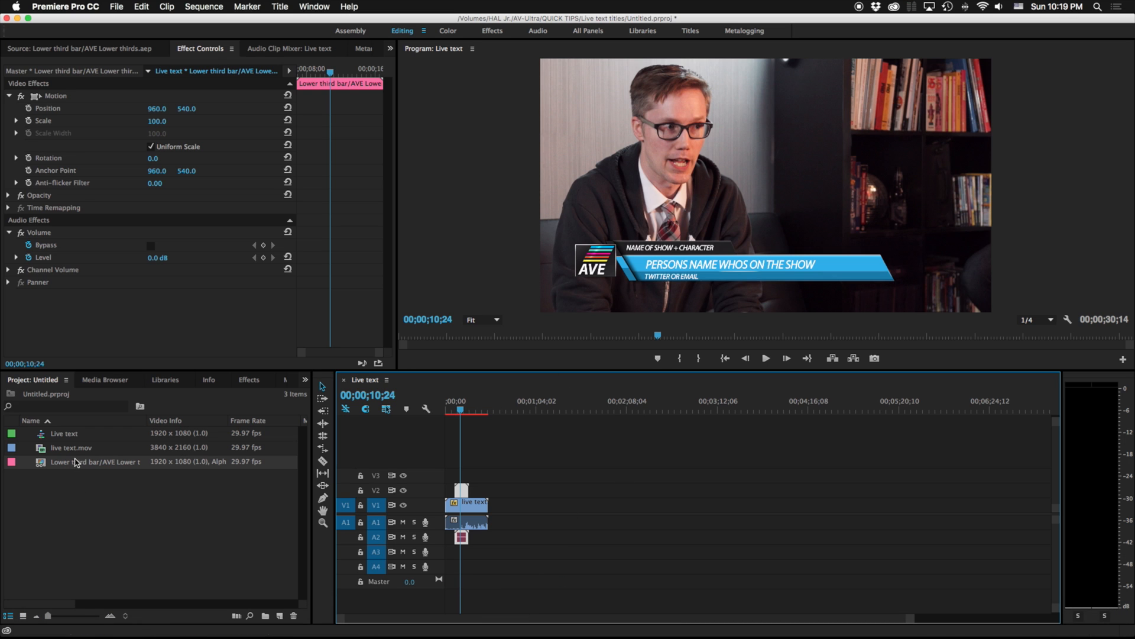
{"action": "mouse_move", "coordinate": [694, 603]}
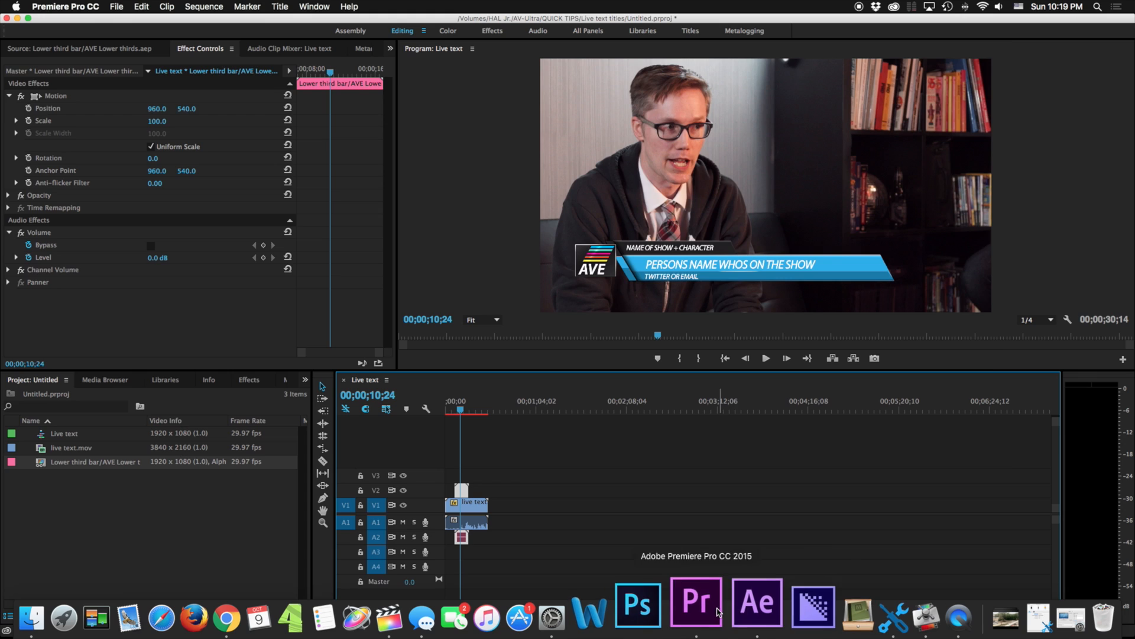
In After Effects, type Jeremy as the name, finish the show-name edit, and save.
{"action": "left_click", "coordinate": [755, 604]}
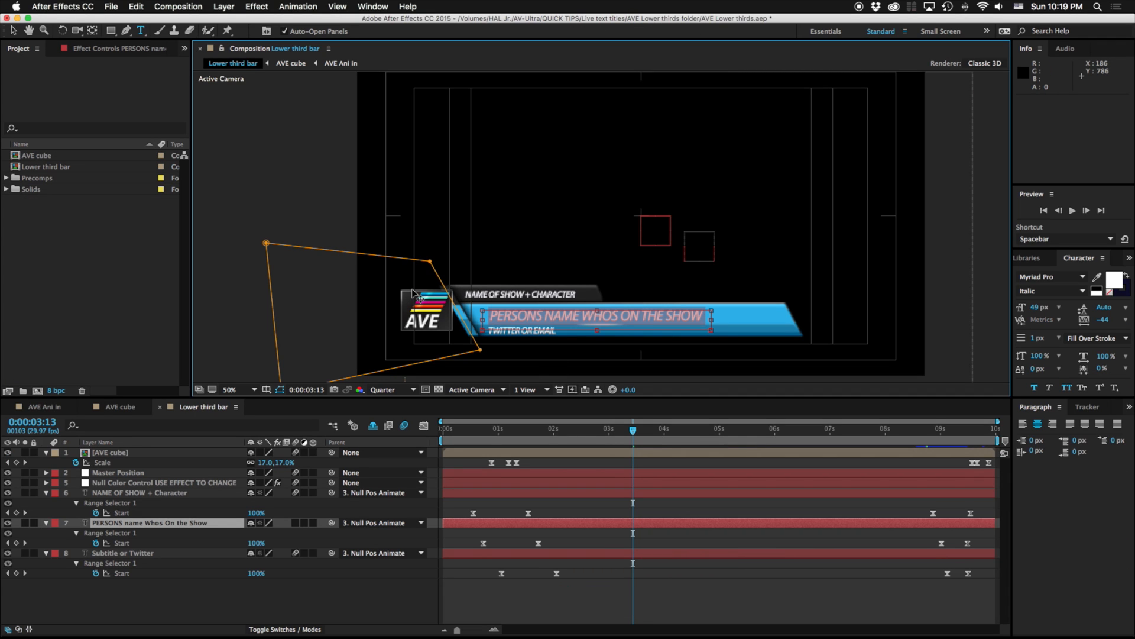
{"action": "type", "text": "Jeremy"}
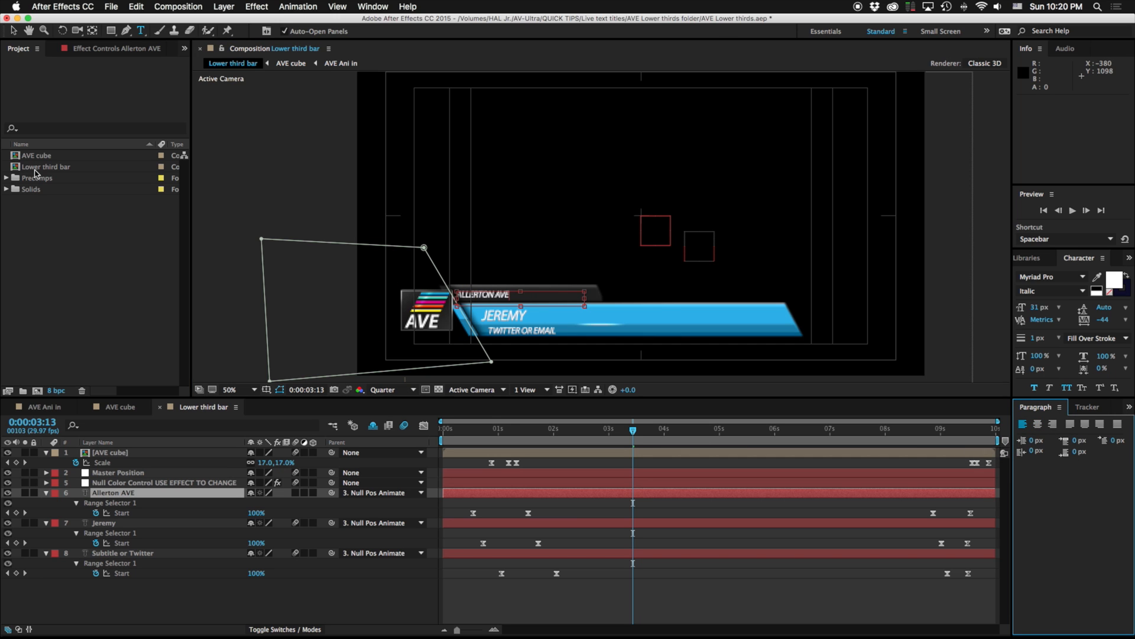
{"action": "key", "text": "cmd+s"}
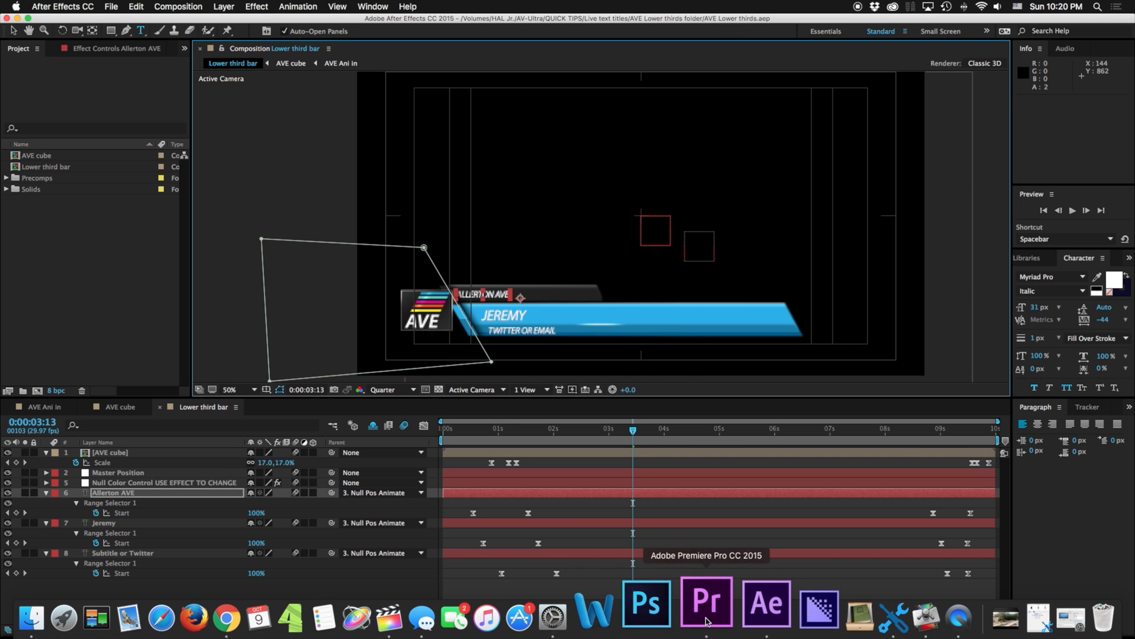
Return to Premiere Pro to see the lower third reading JEREMY and ALLERTON AVE.
{"action": "left_click", "coordinate": [705, 601]}
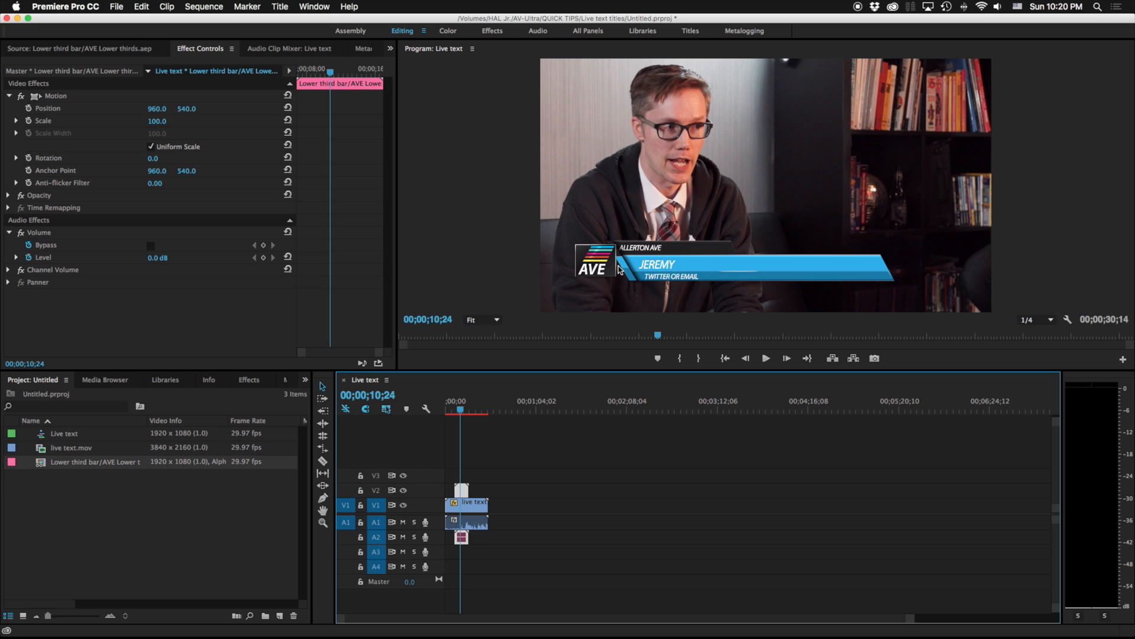
{"action": "mouse_move", "coordinate": [142, 525]}
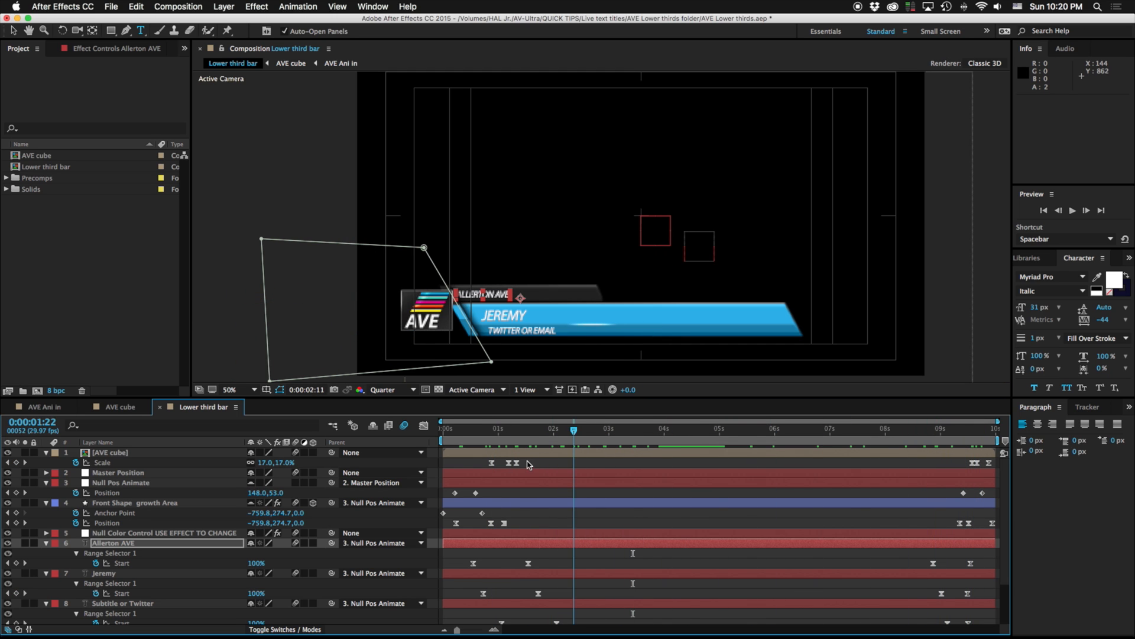
Jump to an earlier animation frame to preview the build-in, restoring the placeholder names.
{"action": "left_click", "coordinate": [631, 428]}
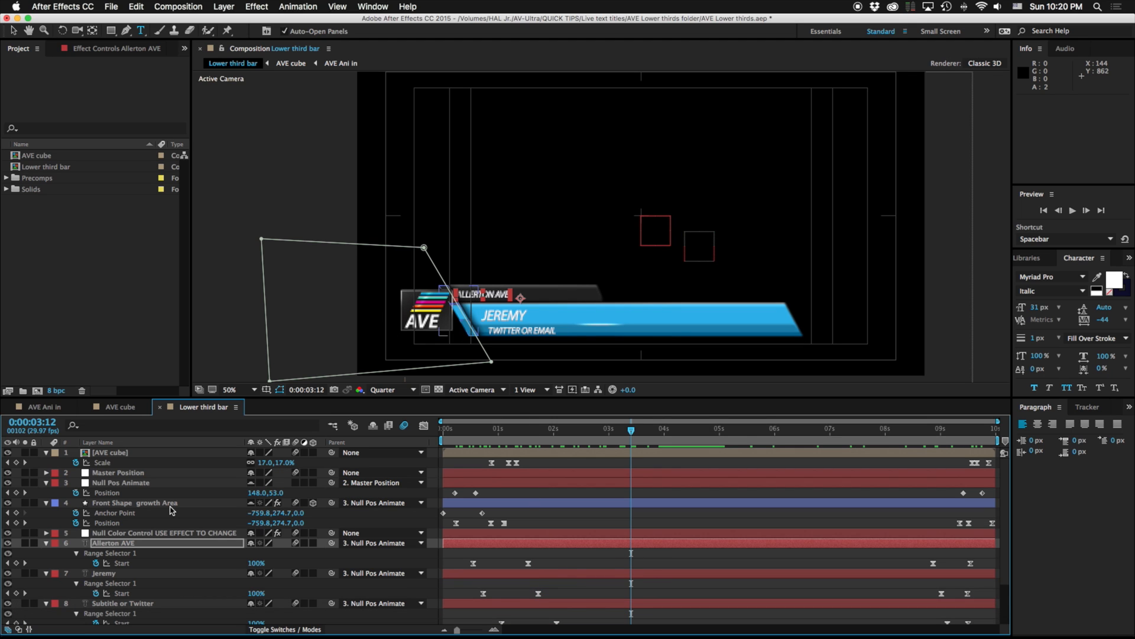
{"action": "mouse_move", "coordinate": [152, 498]}
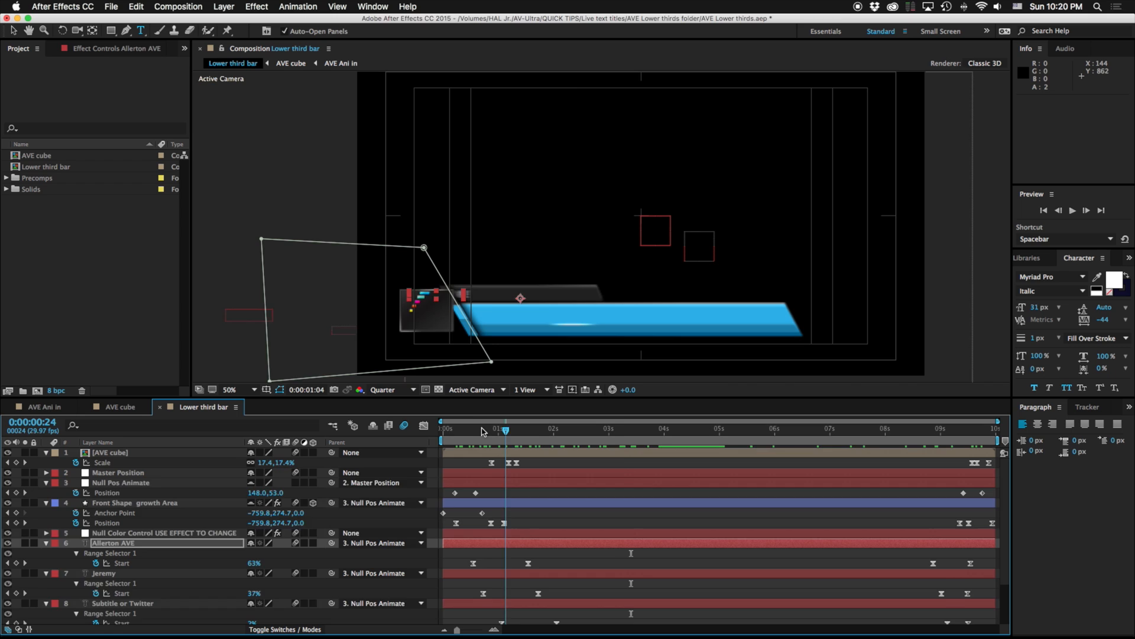
{"action": "left_click", "coordinate": [178, 7]}
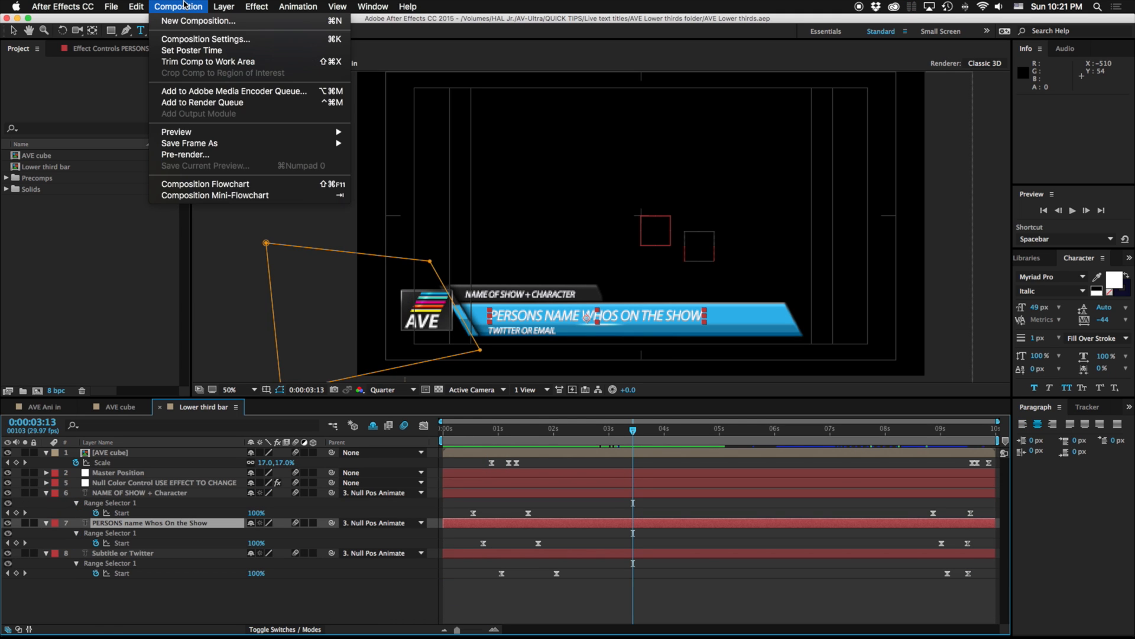
Turn on Template in the composition's Advanced settings, then return to Premiere Pro.
{"action": "left_click", "coordinate": [205, 38]}
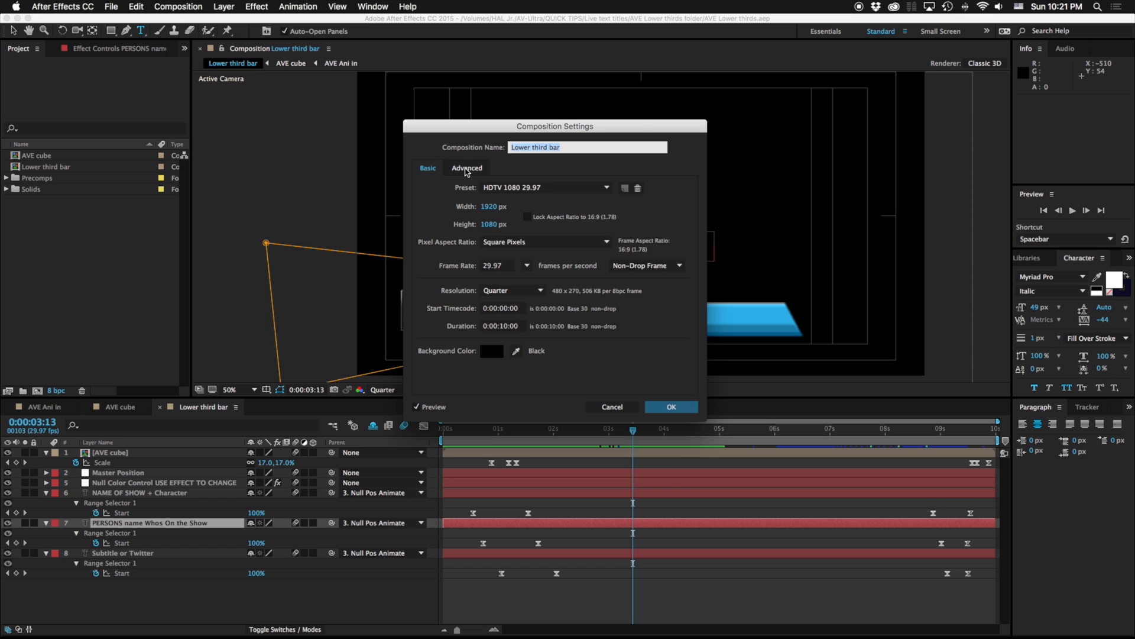
{"action": "left_click", "coordinate": [466, 168]}
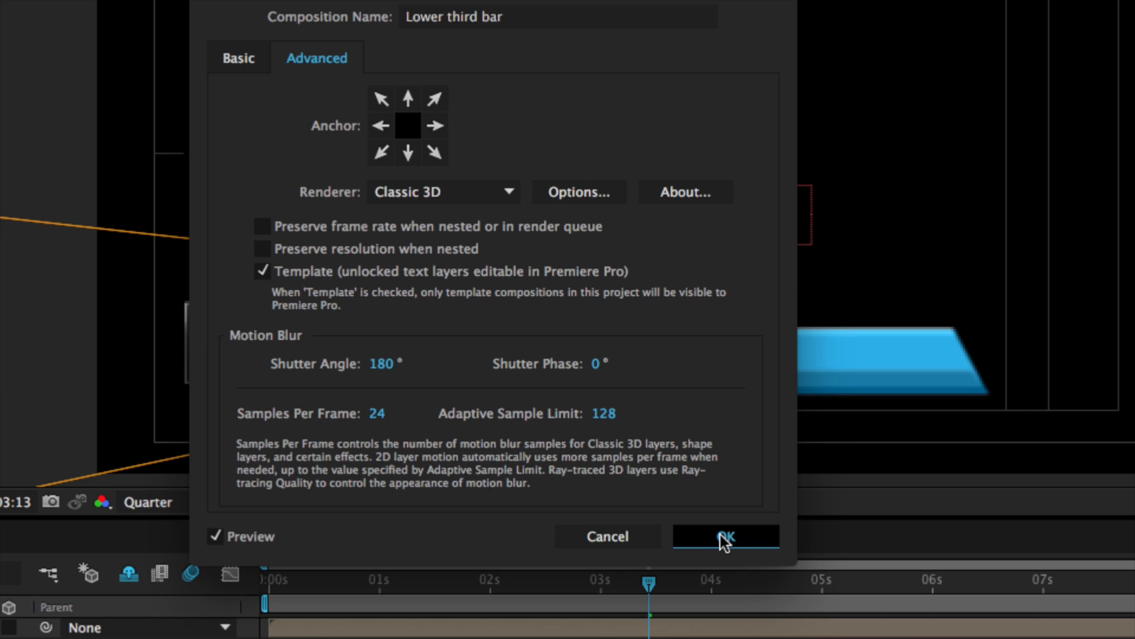
{"action": "left_click", "coordinate": [725, 535]}
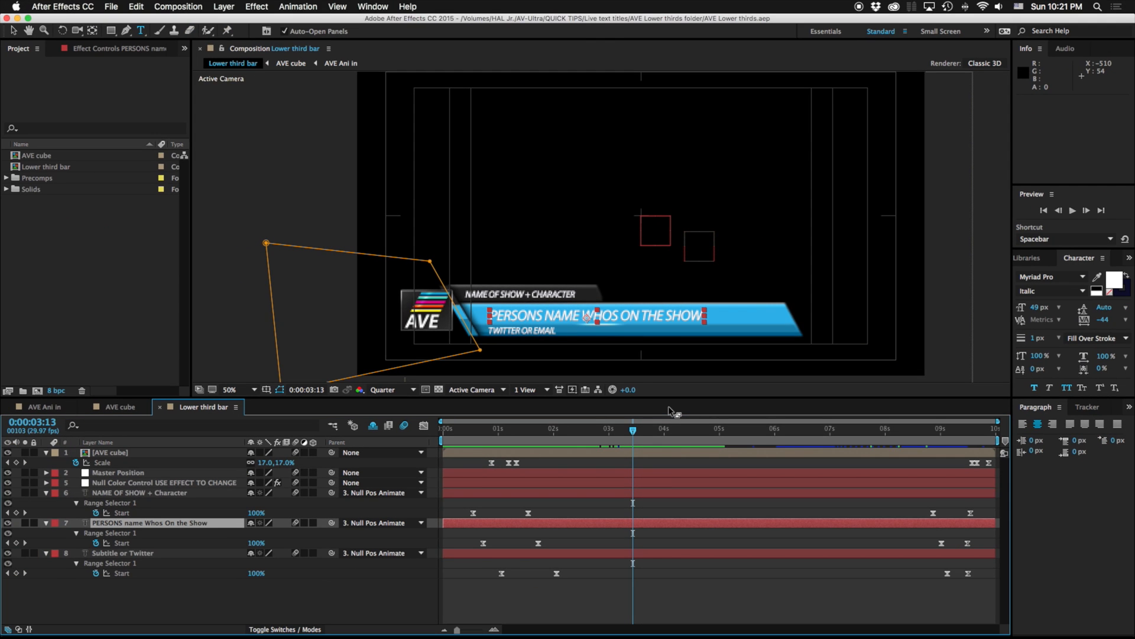
{"action": "left_click", "coordinate": [704, 601]}
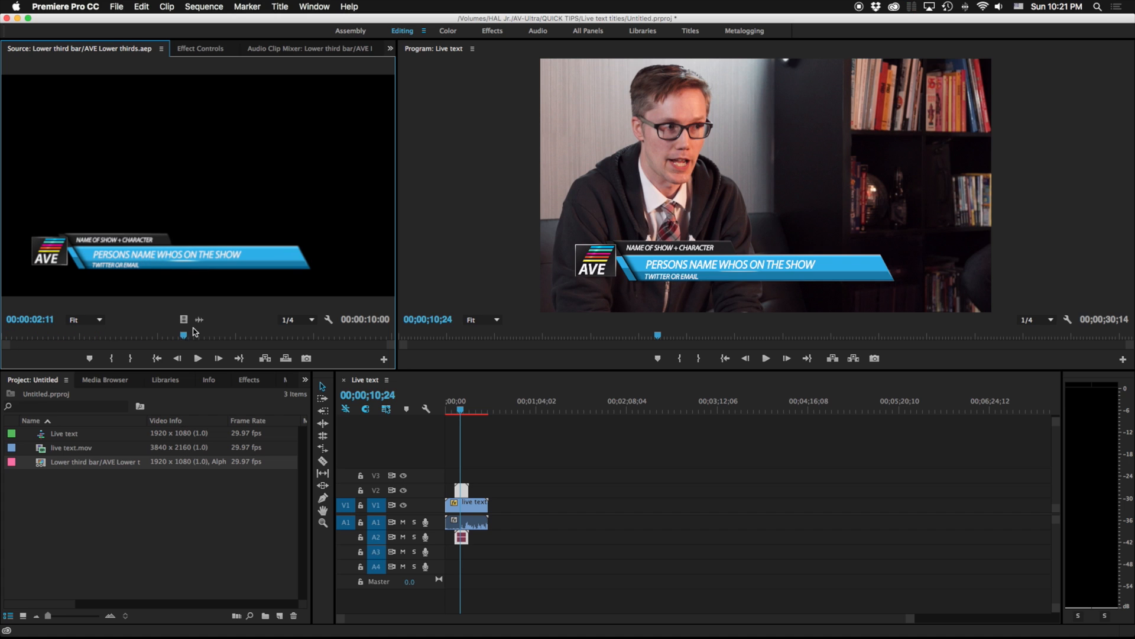
Scrub through the lower-third template animation and select the clip to expose its text fields.
{"action": "left_click_drag", "start_coordinate": [184, 335], "coordinate": [65, 335]}
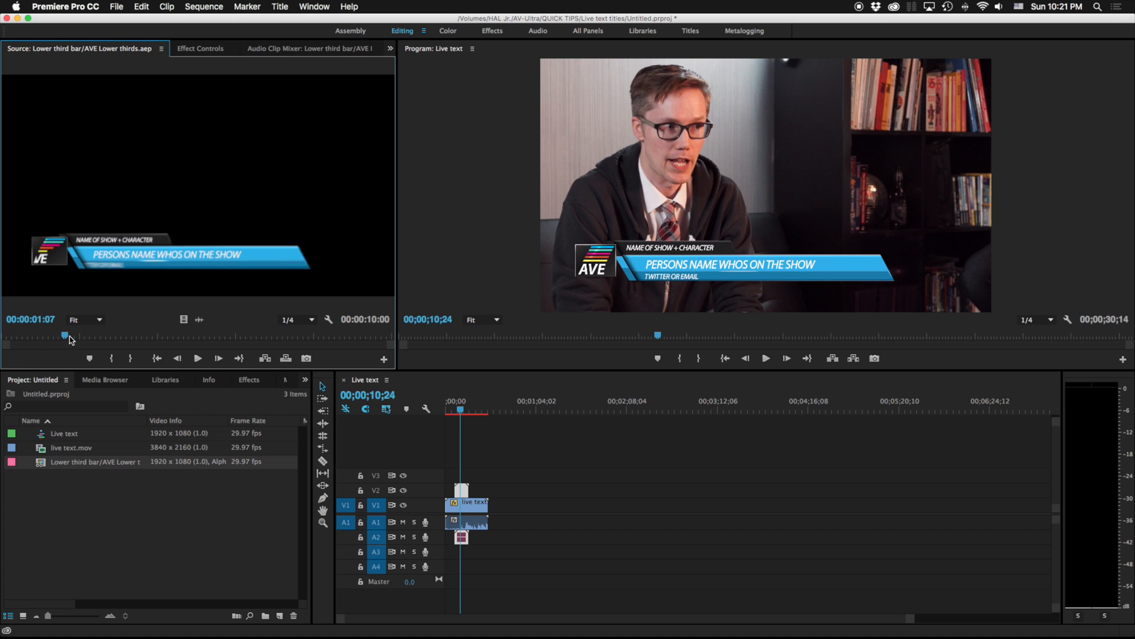
{"action": "left_click", "coordinate": [200, 49]}
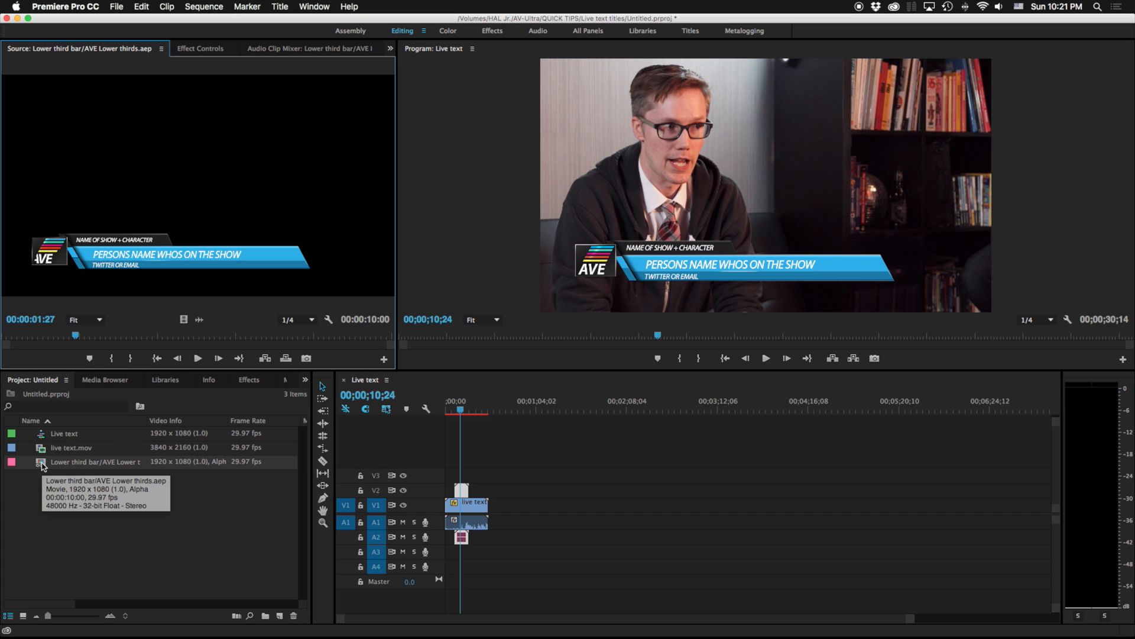
{"action": "left_click", "coordinate": [201, 48]}
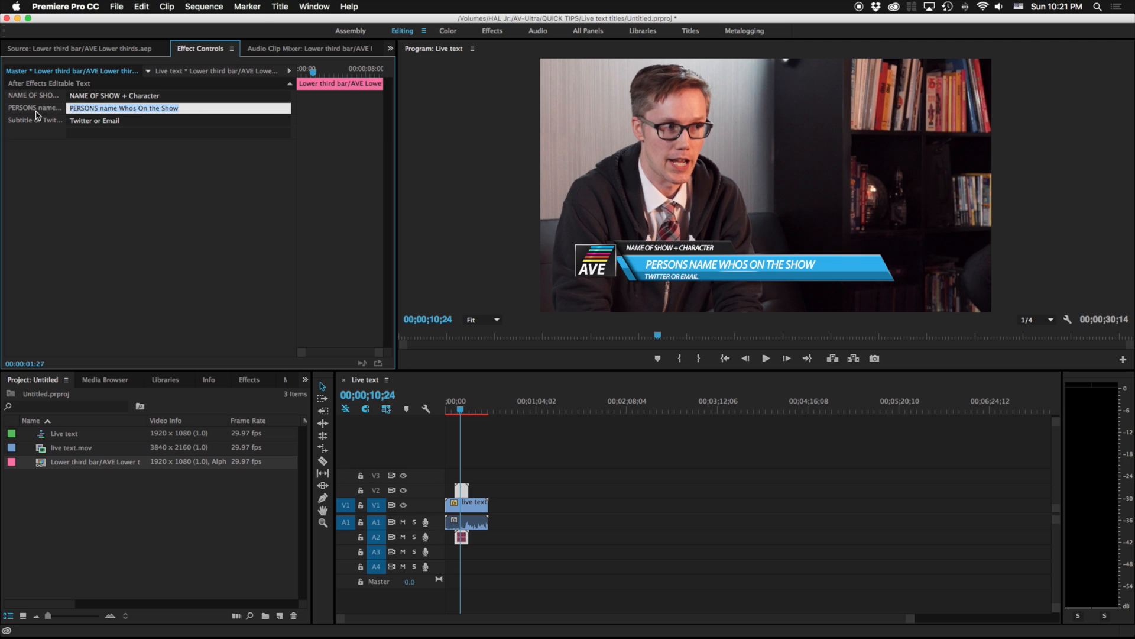
Enter Jeremy as the person's name and a Jeremy .com email address as the subtitle.
{"action": "type", "text": "Jeremy"}
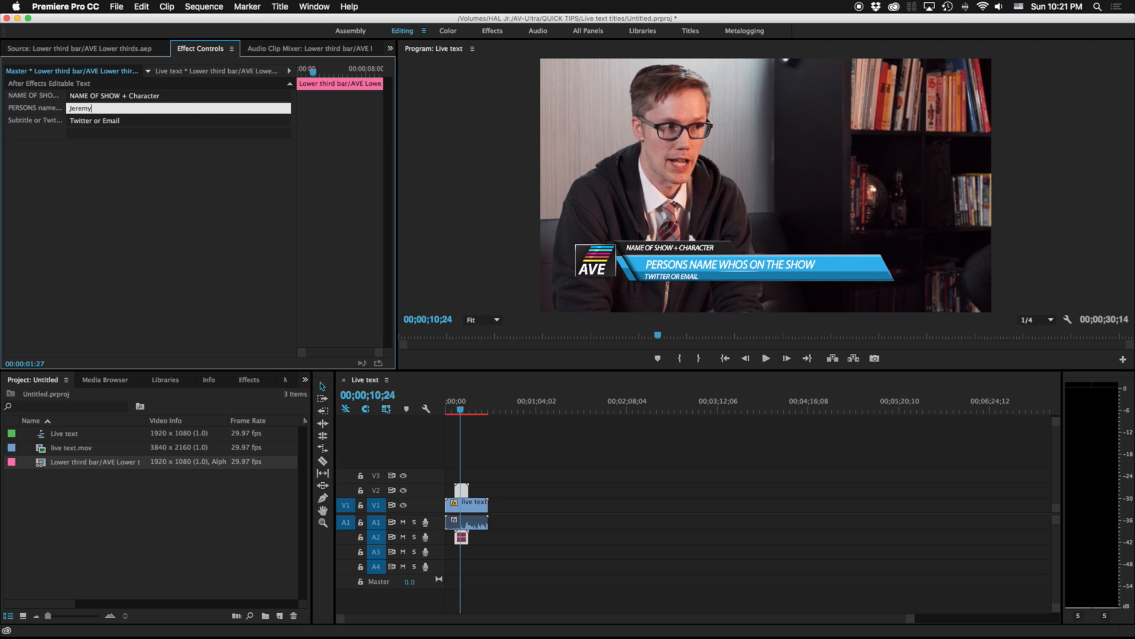
{"action": "left_click", "coordinate": [177, 120]}
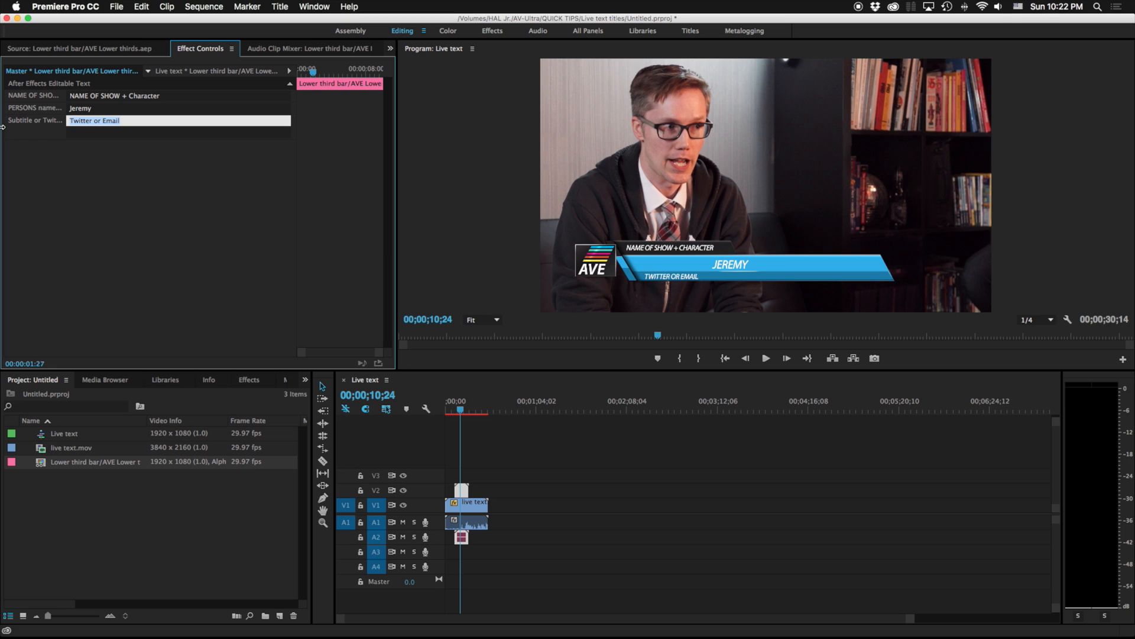
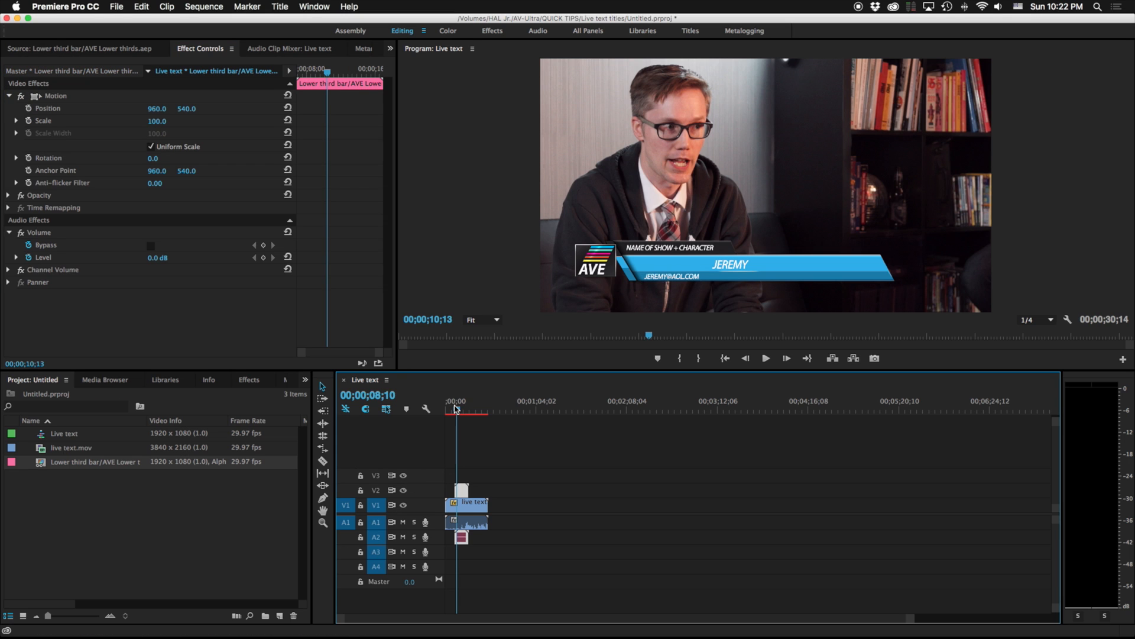
Move the playhead to preview the updated overlay, then bring up the import window.
{"action": "left_click", "coordinate": [464, 409]}
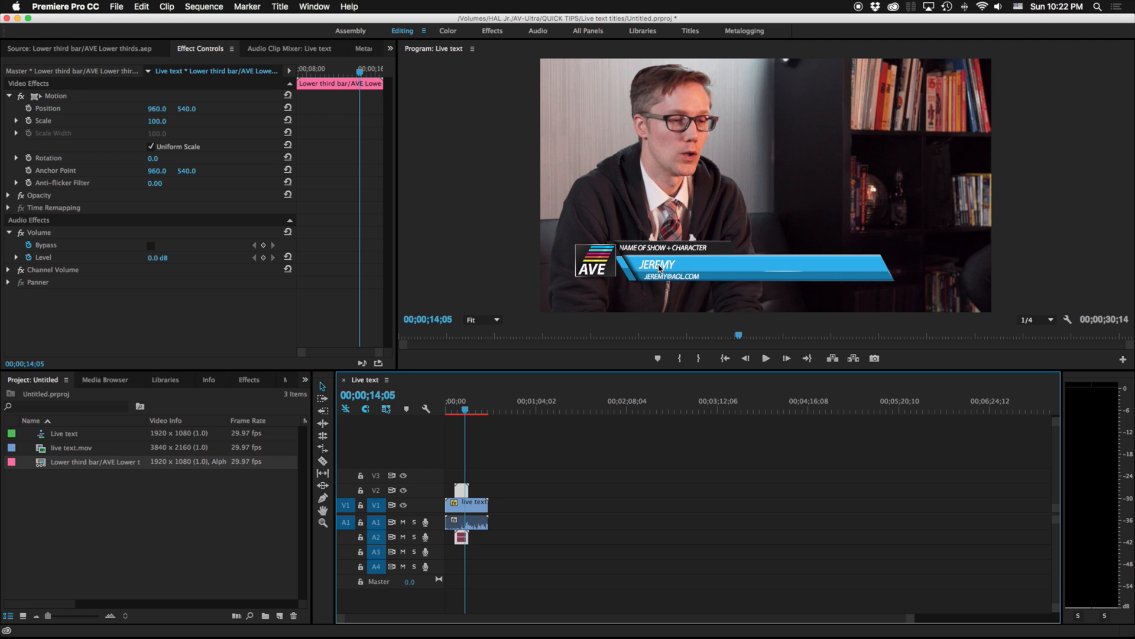
{"action": "left_click", "coordinate": [94, 461]}
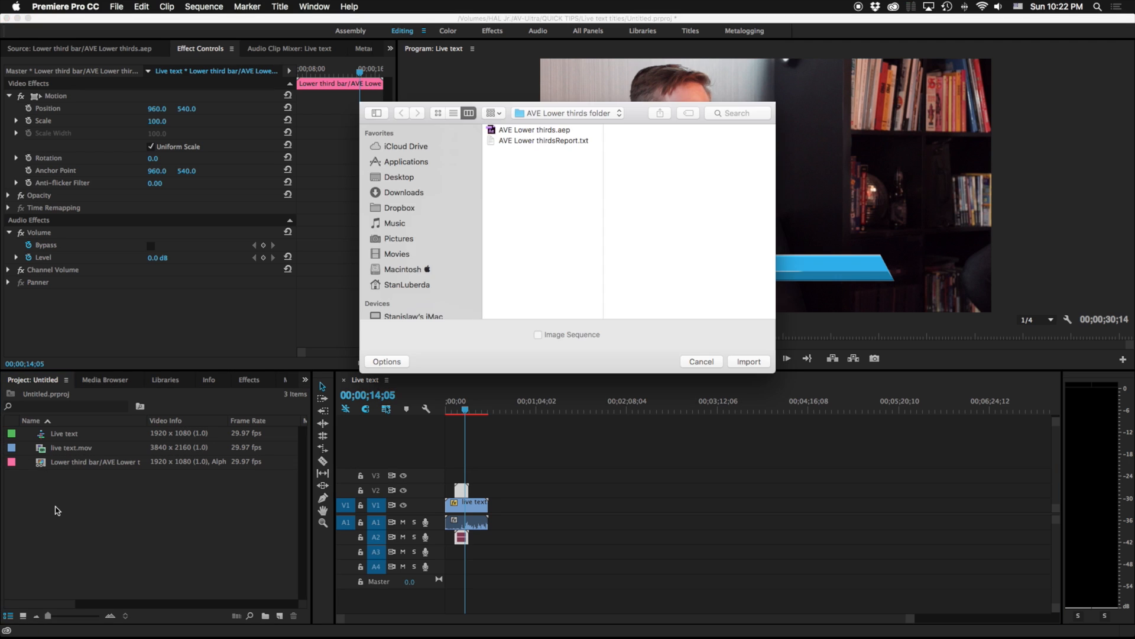
Import the Lower third bar composition from AVE Lower thirds.aep.
{"action": "left_click", "coordinate": [534, 130]}
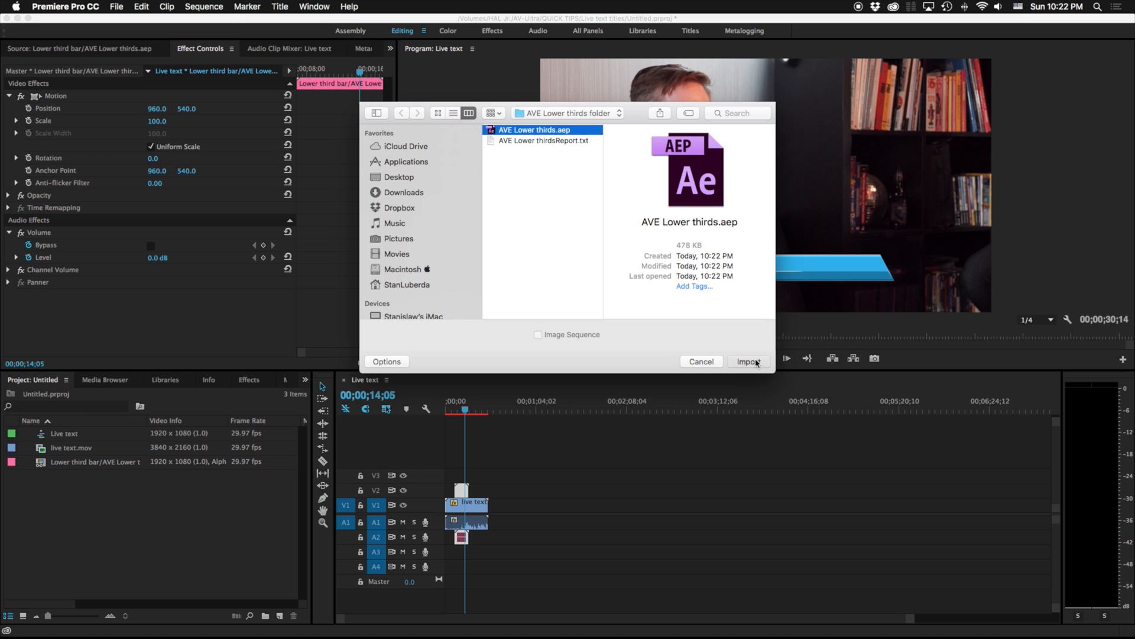
{"action": "left_click", "coordinate": [748, 361]}
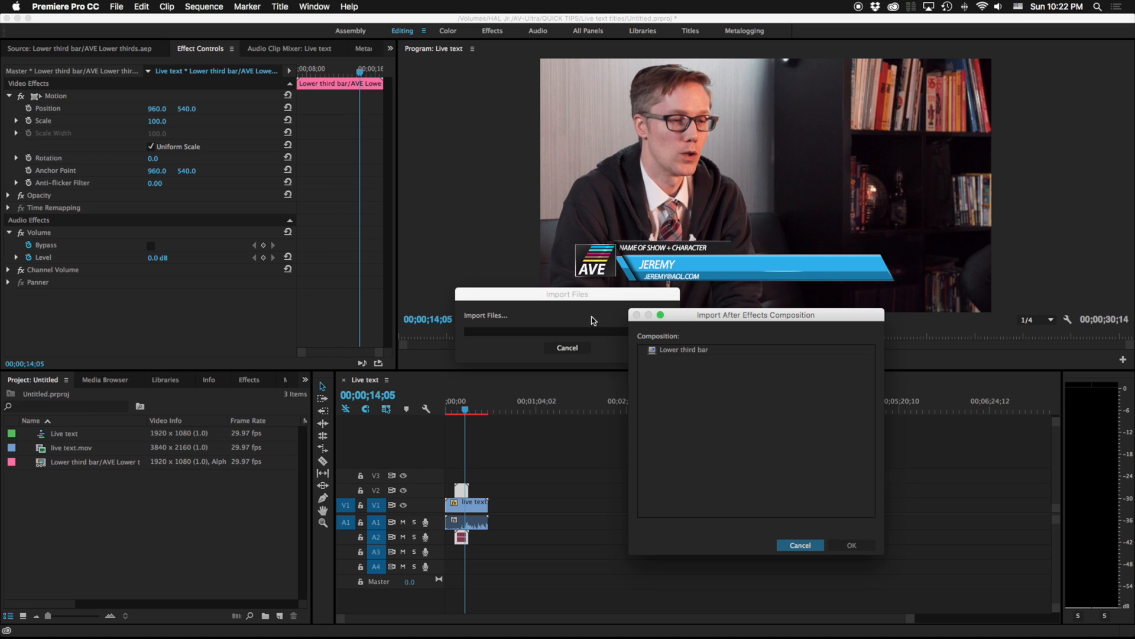
{"action": "mouse_move", "coordinate": [704, 358]}
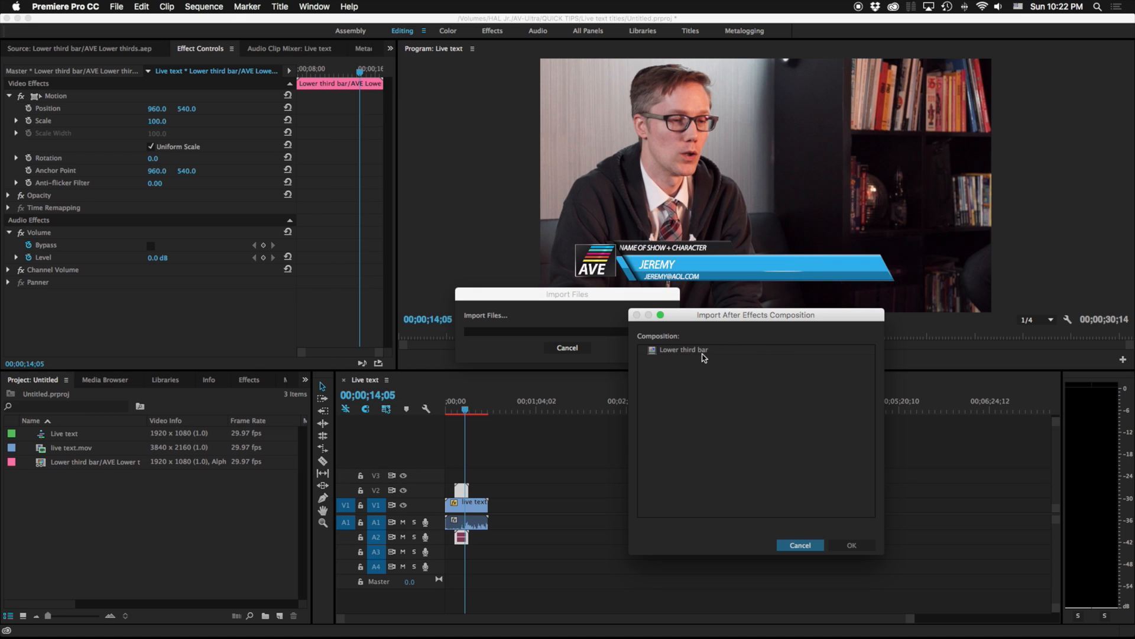
{"action": "left_click", "coordinate": [683, 349]}
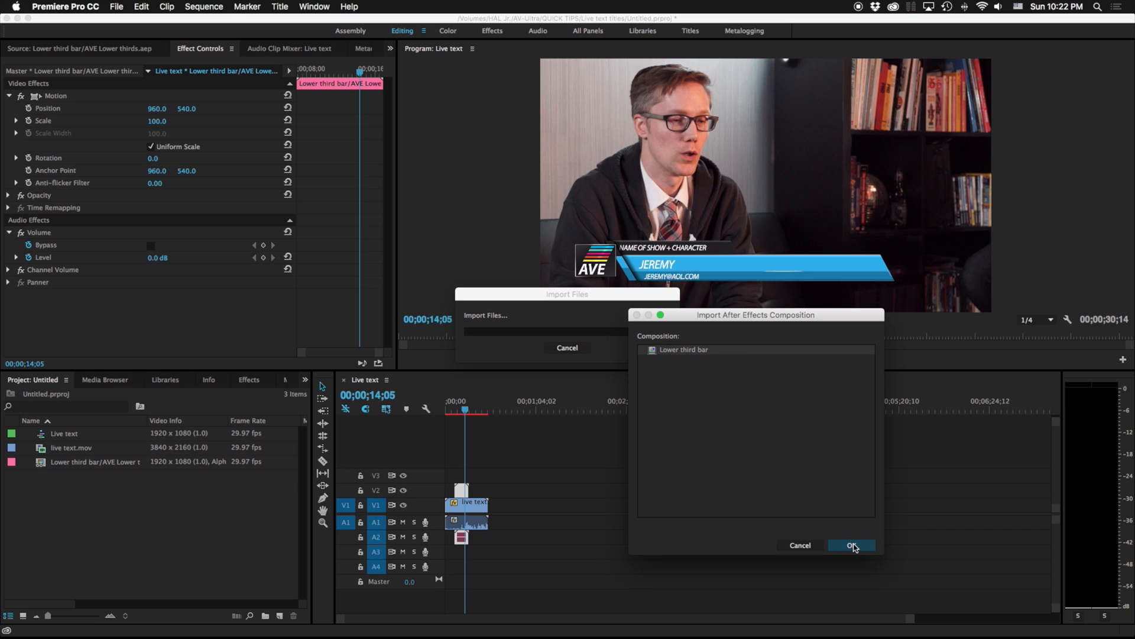
{"action": "left_click", "coordinate": [852, 544]}
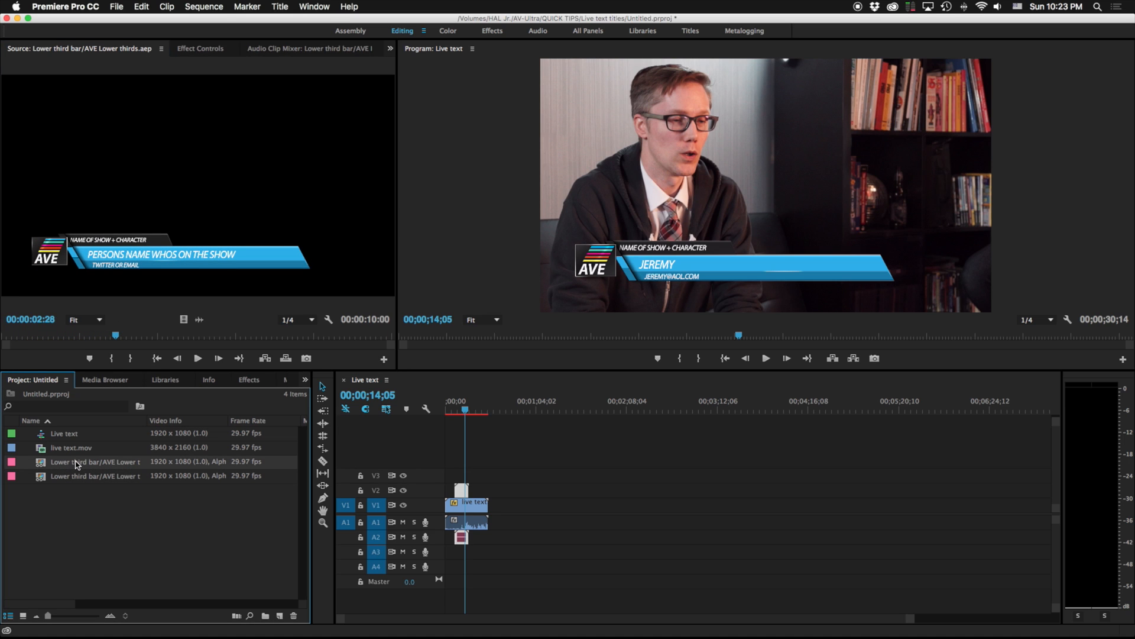
Rename the lower-third clips Jeremy and Chad, and open Chad for preview.
{"action": "type", "text": "Jeremy"}
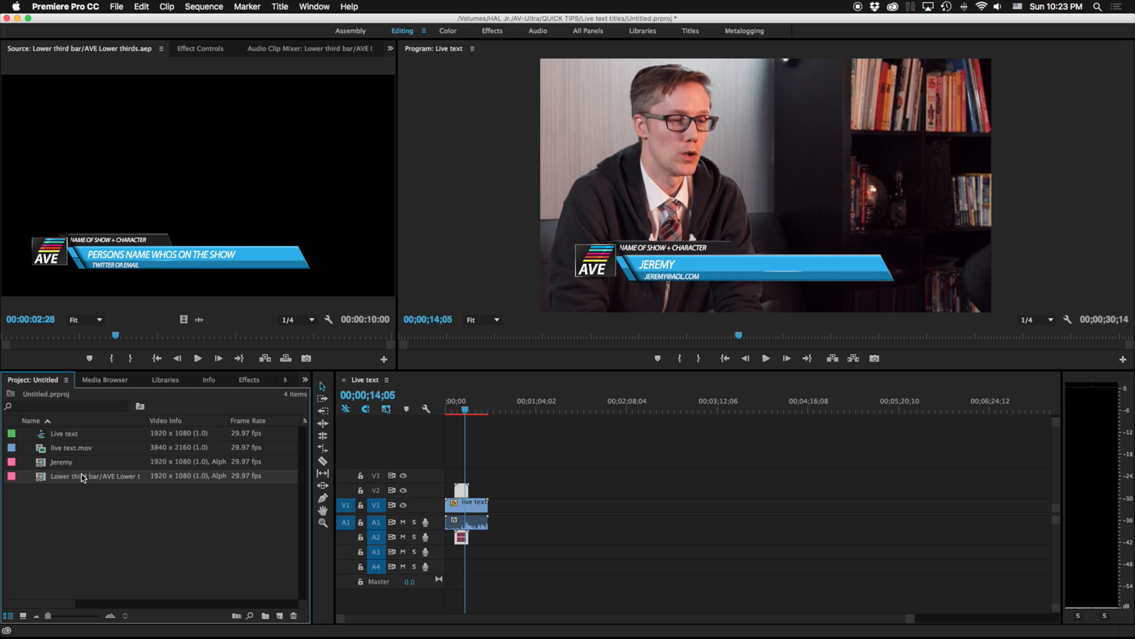
{"action": "type", "text": "Chad"}
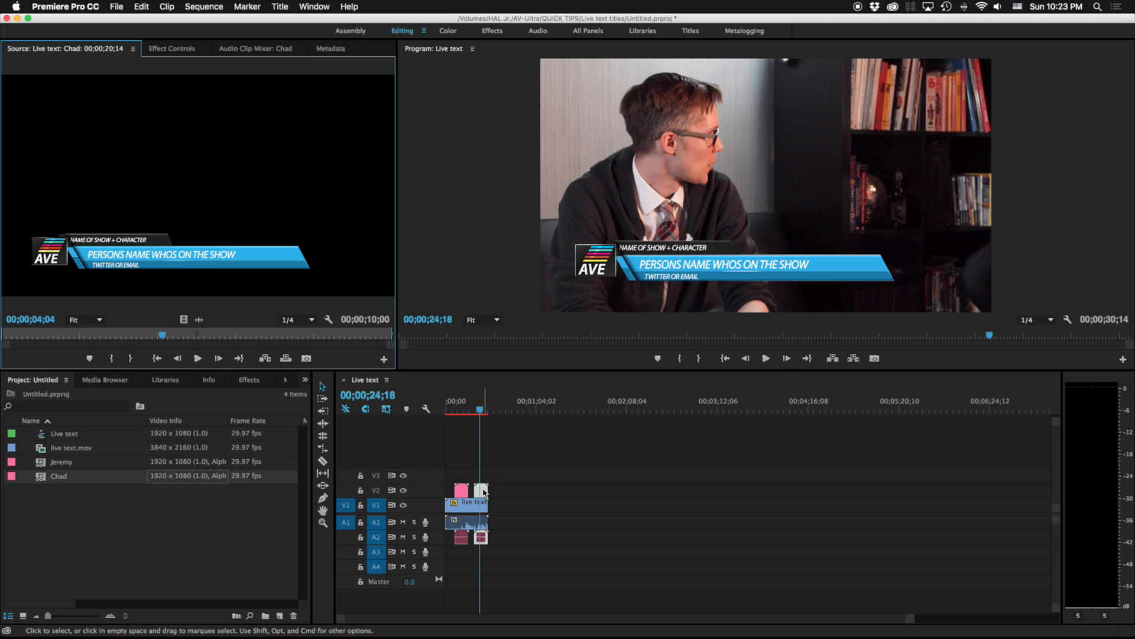
{"action": "double_click", "coordinate": [59, 476]}
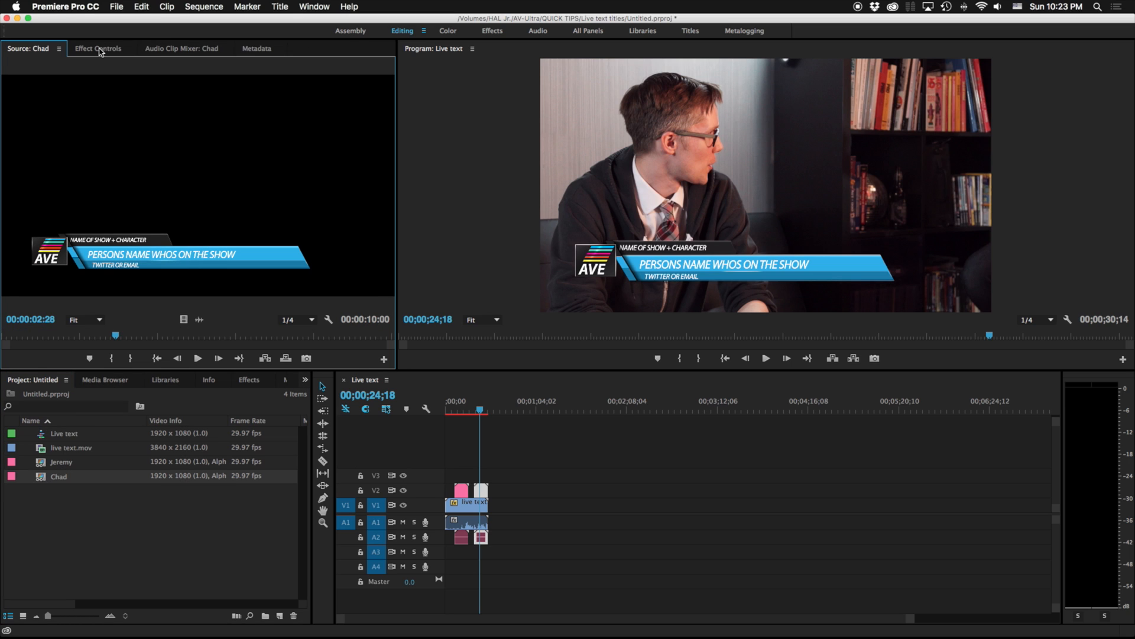
View Chad's effect settings, then deselect the clips in the sequence.
{"action": "left_click", "coordinate": [98, 48]}
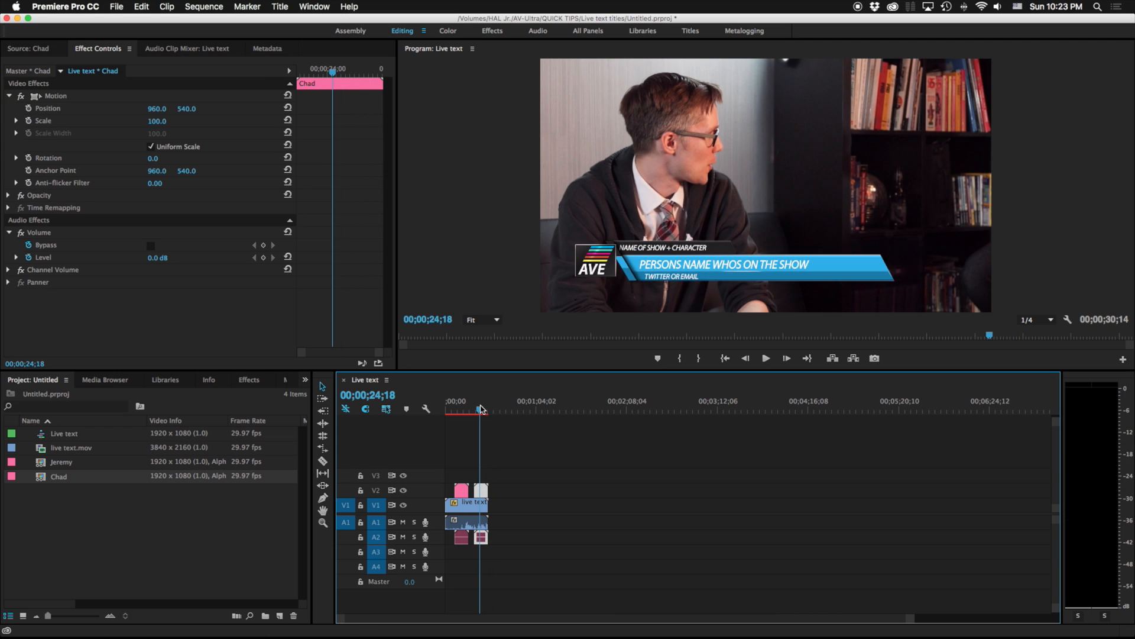
{"action": "mouse_move", "coordinate": [735, 600]}
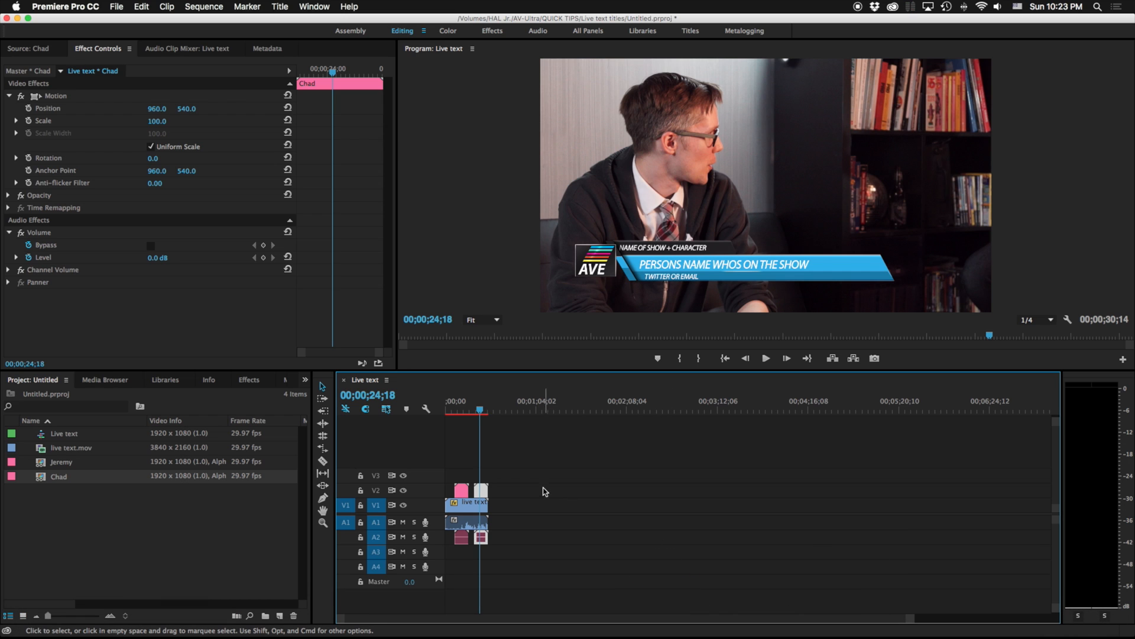
{"action": "left_click", "coordinate": [461, 491]}
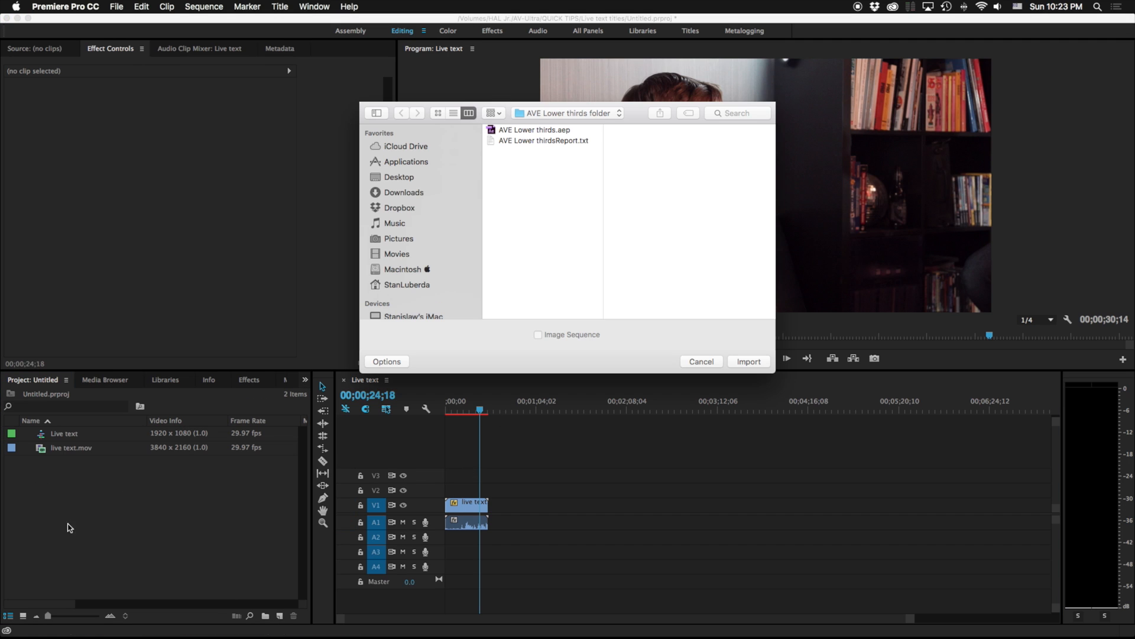
Import the Lower third bar composition from AVE Lower thirds.aep.
{"action": "left_click", "coordinate": [747, 361]}
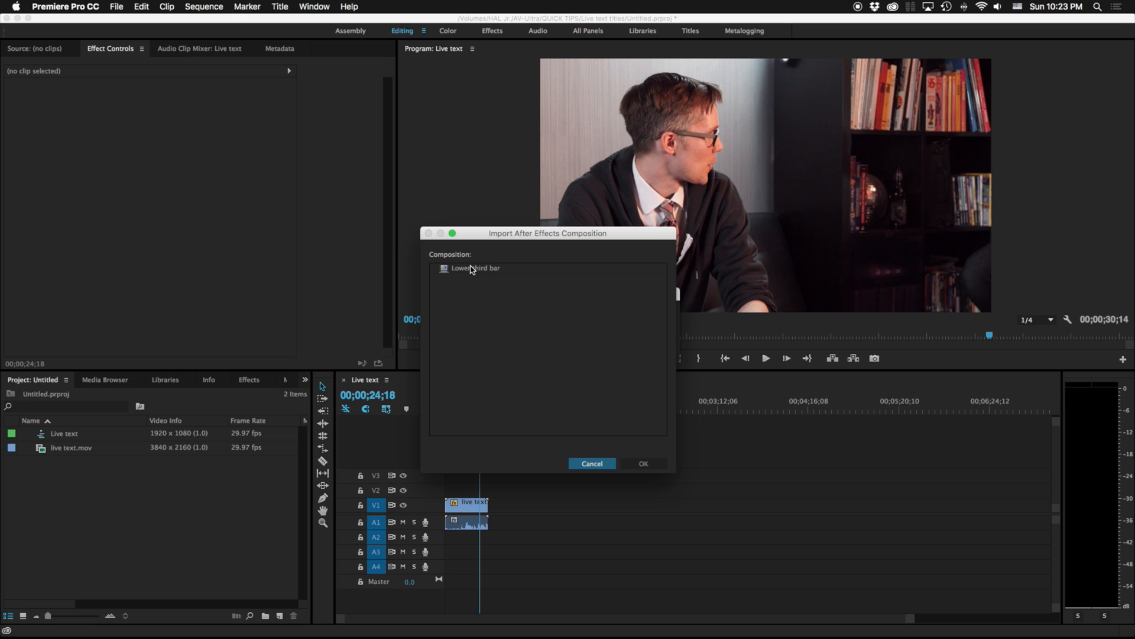
{"action": "mouse_move", "coordinate": [474, 274]}
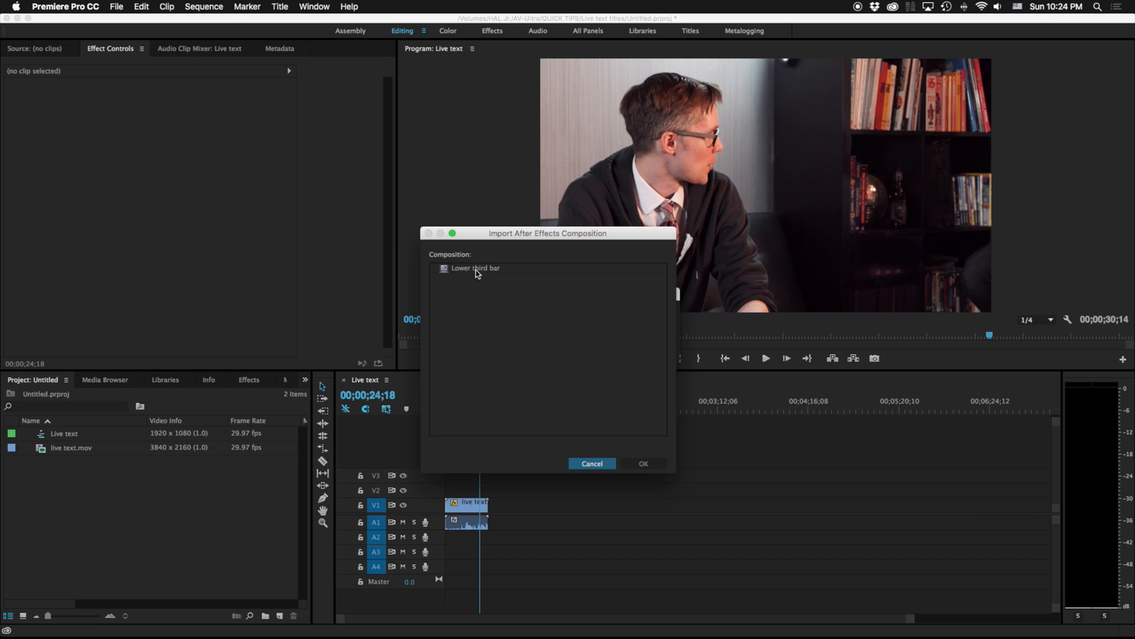
{"action": "left_click", "coordinate": [475, 267]}
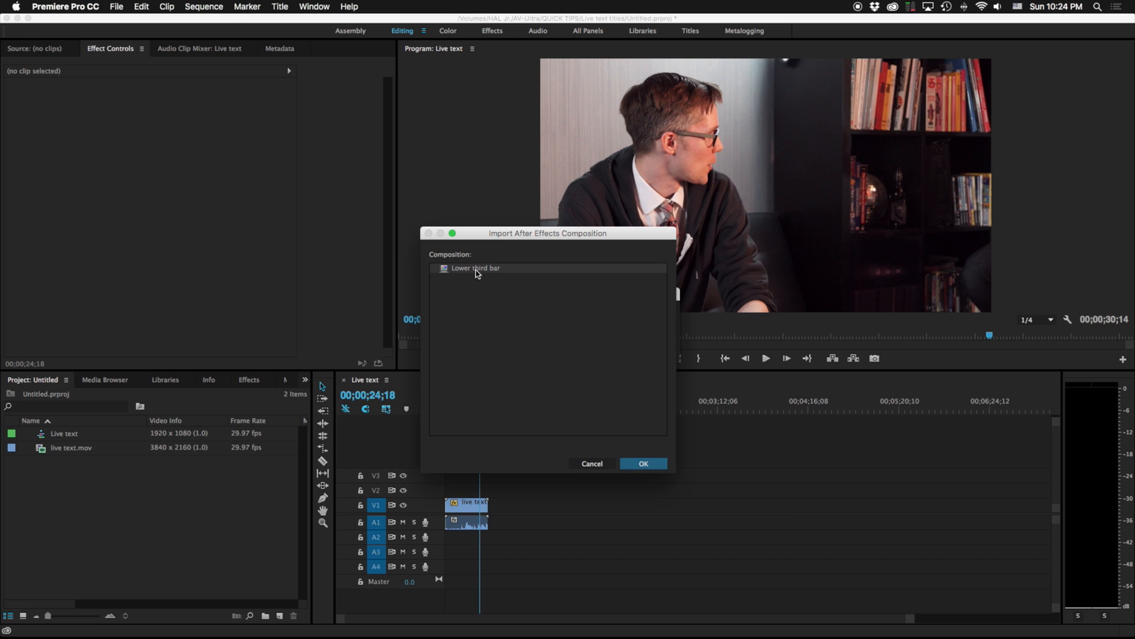
{"action": "left_click", "coordinate": [642, 464]}
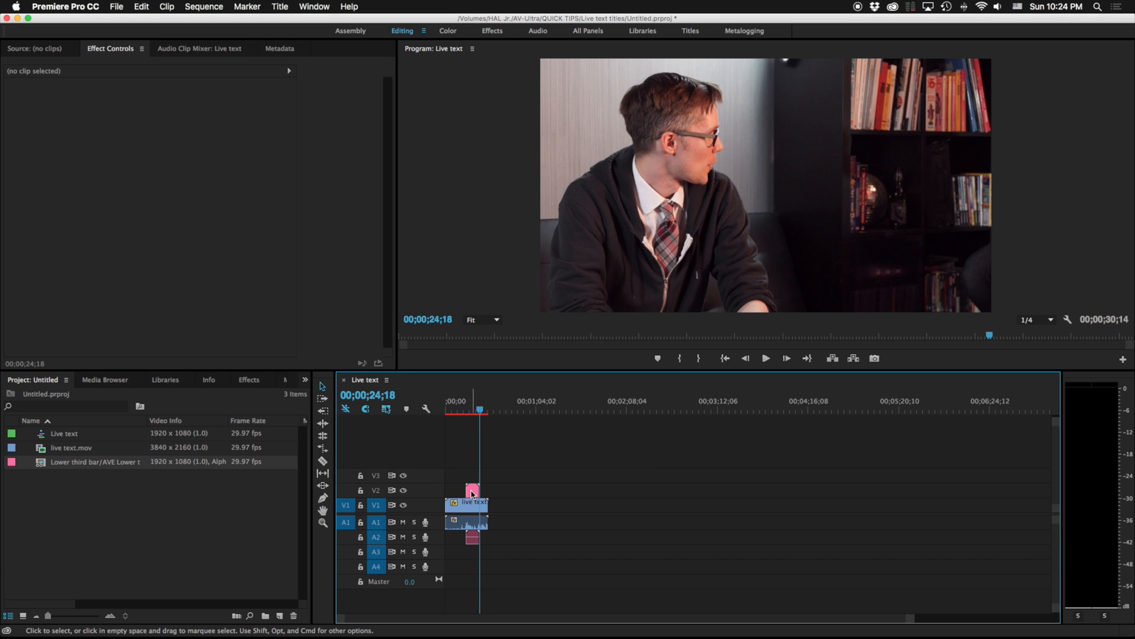
Open the re-imported Lower third bar clip and view its effect settings.
{"action": "double_click", "coordinate": [471, 490]}
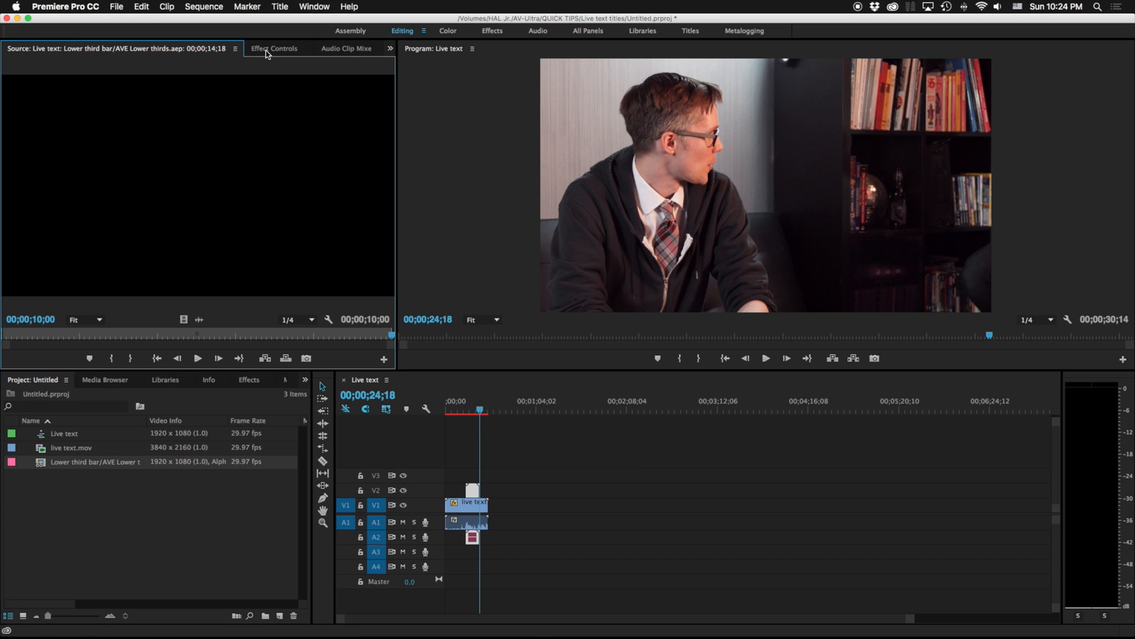
{"action": "left_click", "coordinate": [274, 48]}
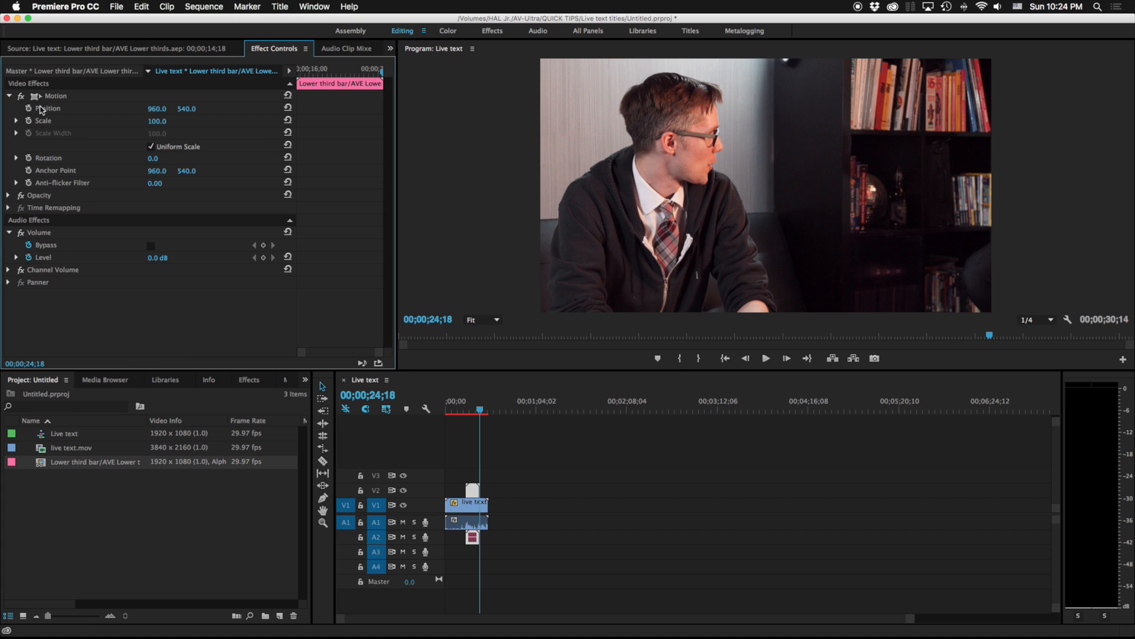
{"action": "mouse_move", "coordinate": [480, 487]}
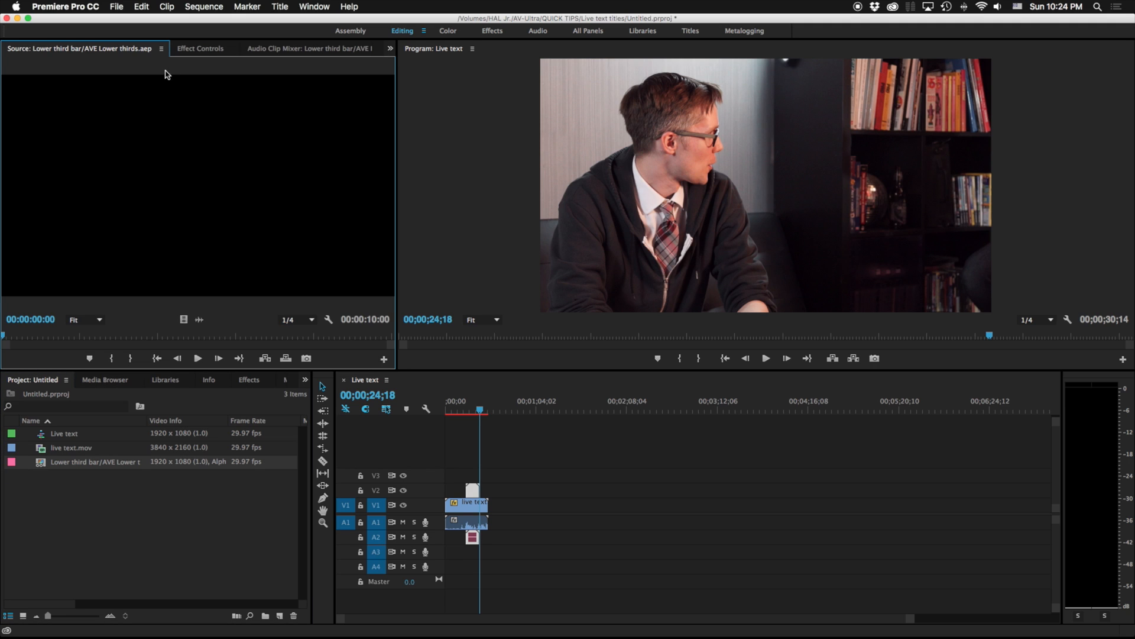
Show the editable text fields and import a second Lower third bar composition.
{"action": "left_click", "coordinate": [201, 49]}
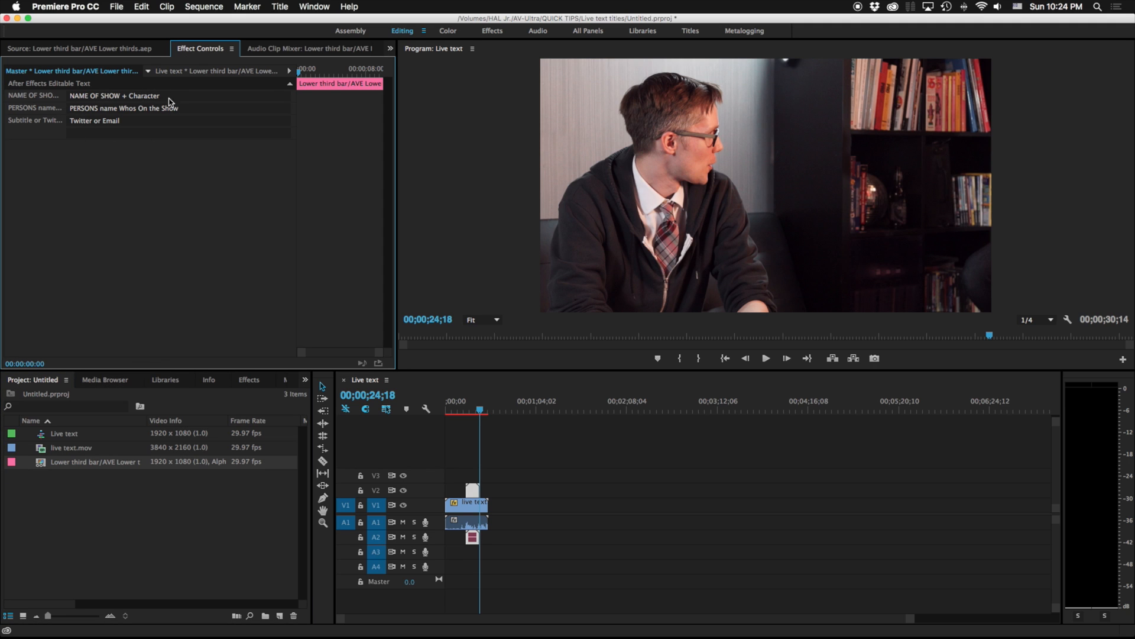
{"action": "mouse_move", "coordinate": [128, 153]}
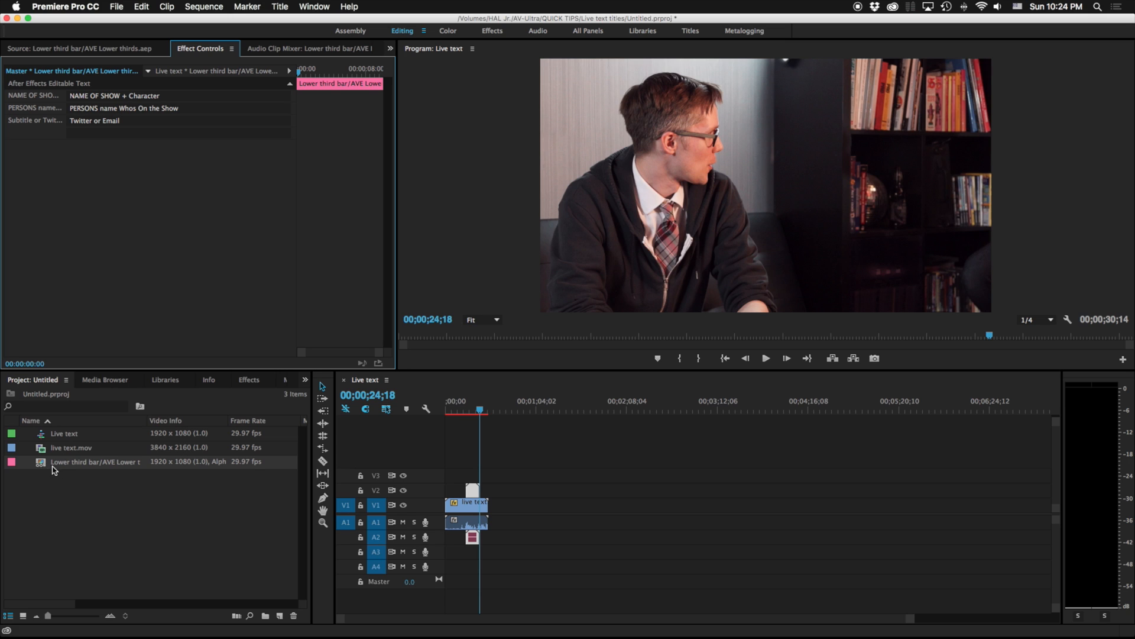
{"action": "mouse_move", "coordinate": [64, 468]}
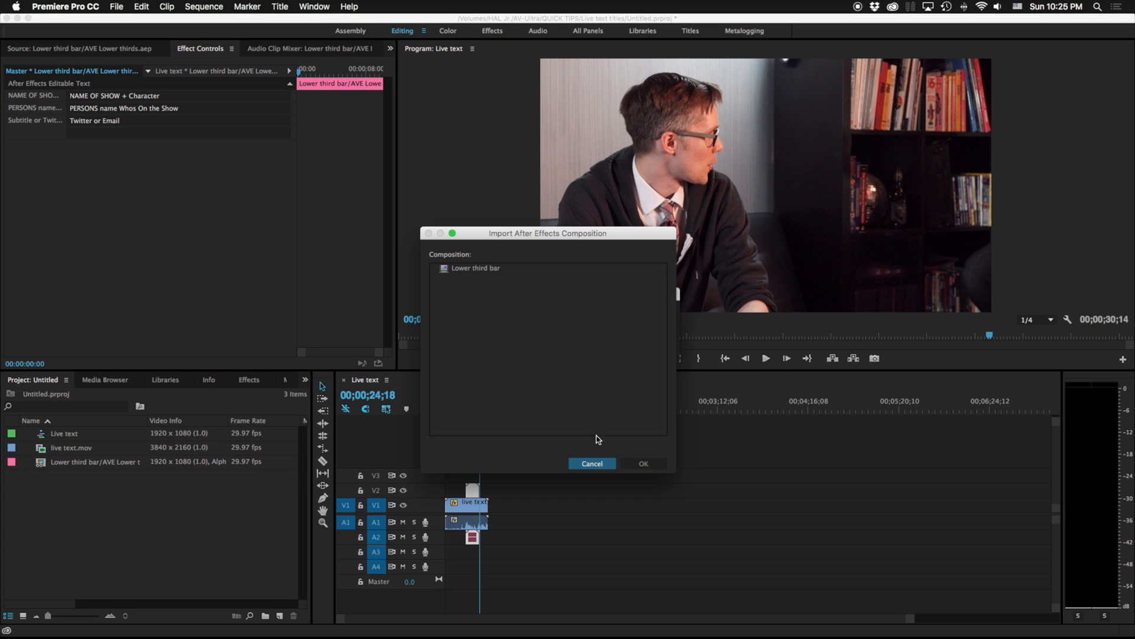
{"action": "left_click", "coordinate": [642, 463]}
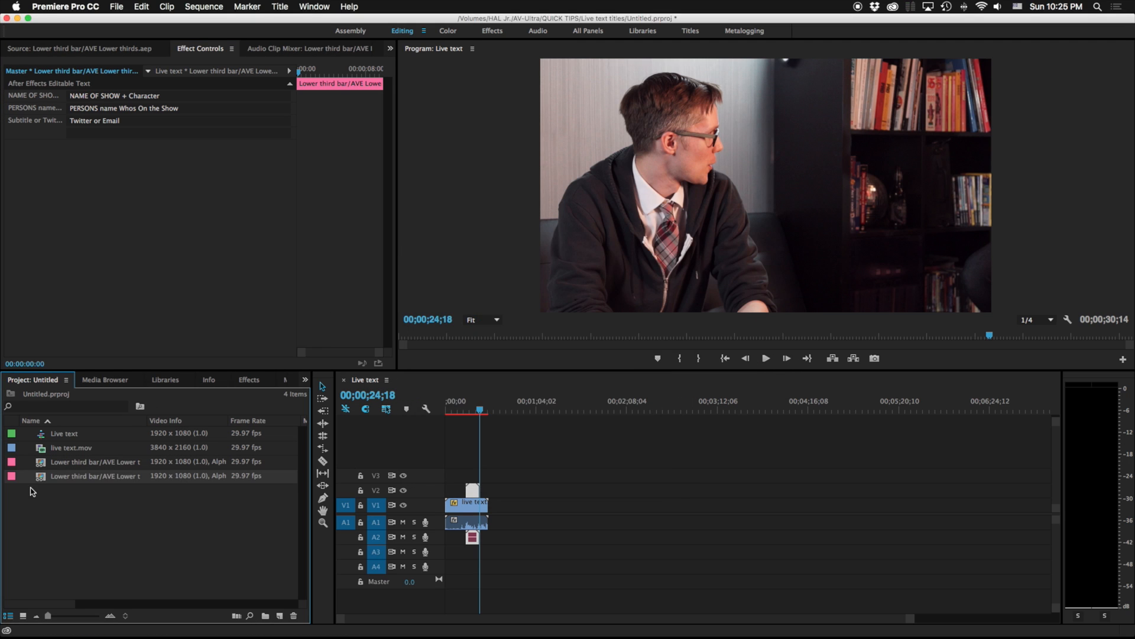